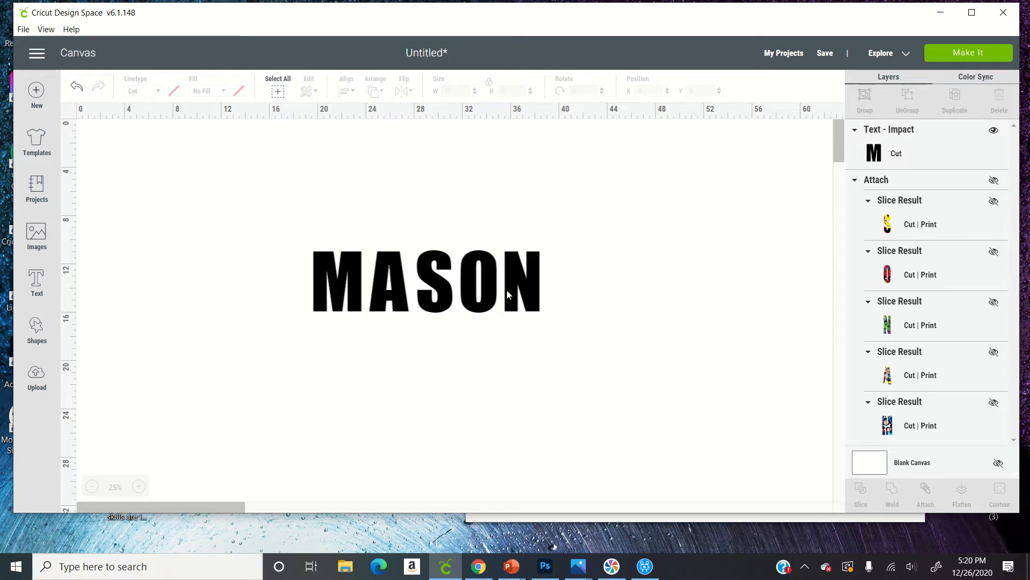
Add a text layer reading MASON and switch its font to Impact.
click(426, 281)
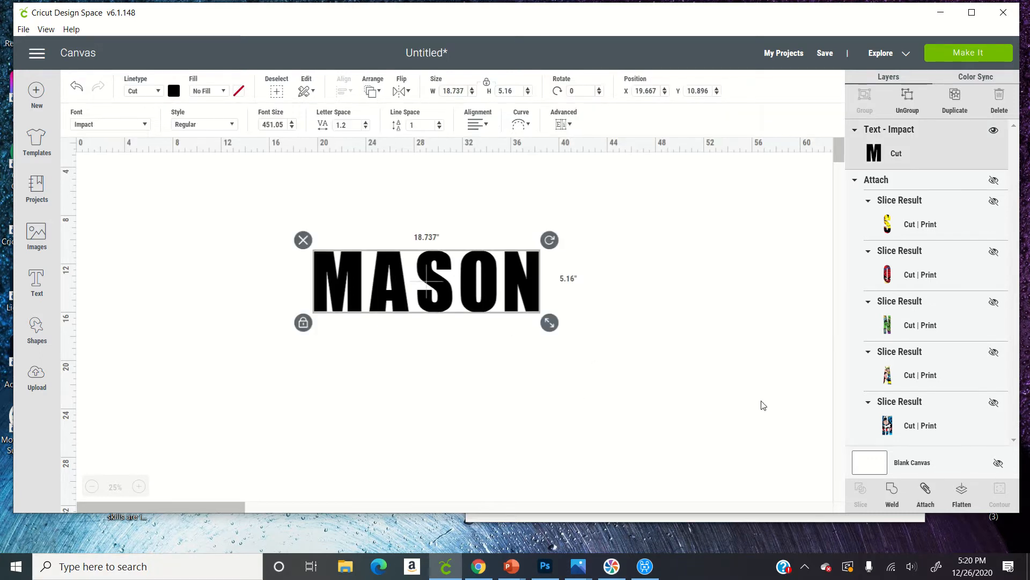
click(762, 405)
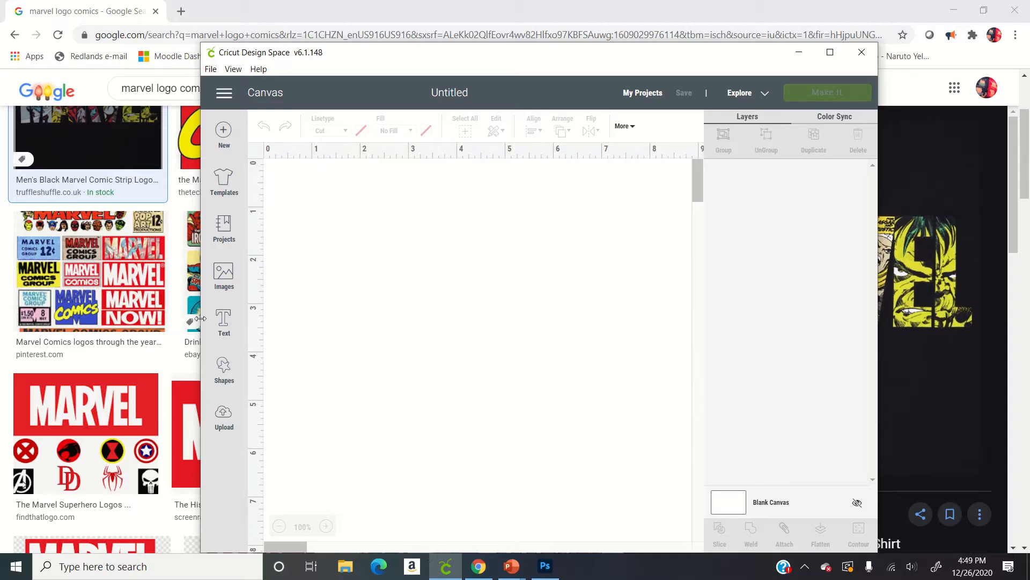
click(223, 320)
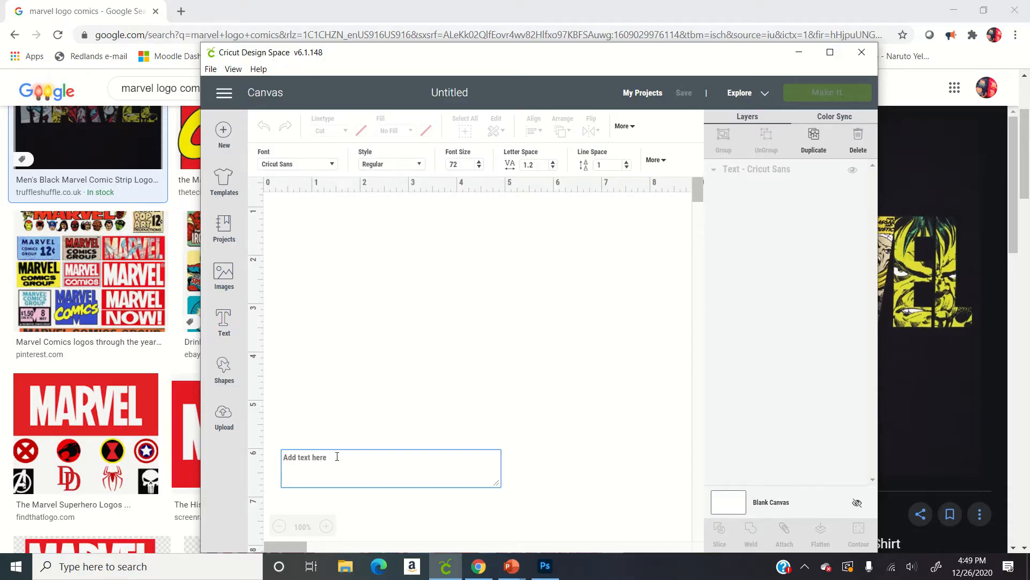
text(MASON)
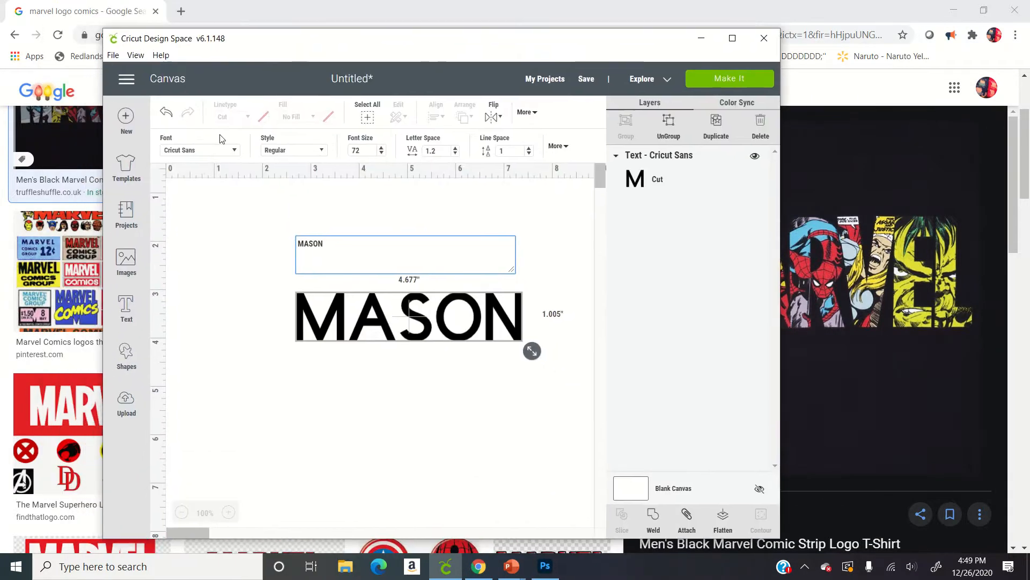
click(197, 150)
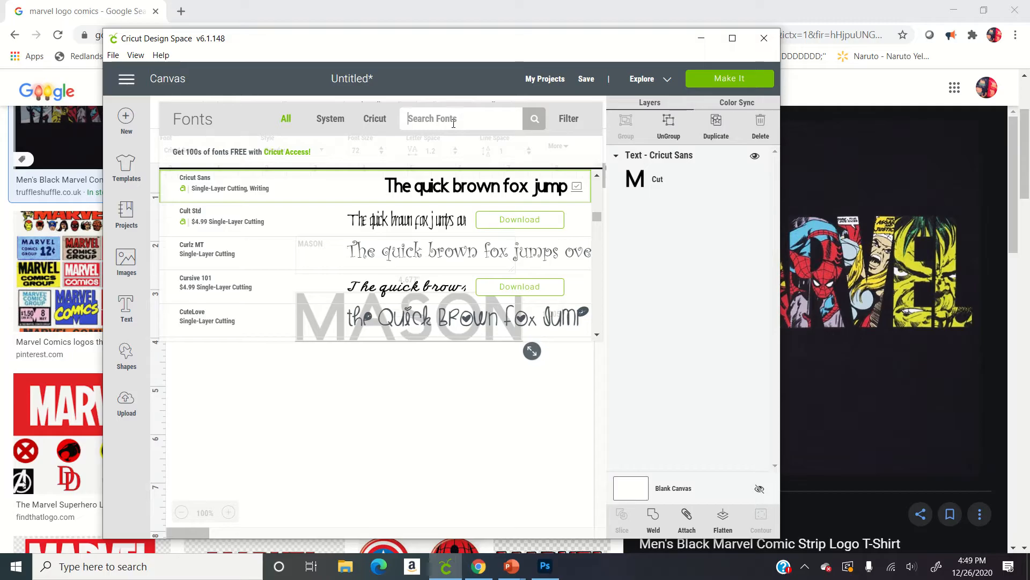
text(Impact)
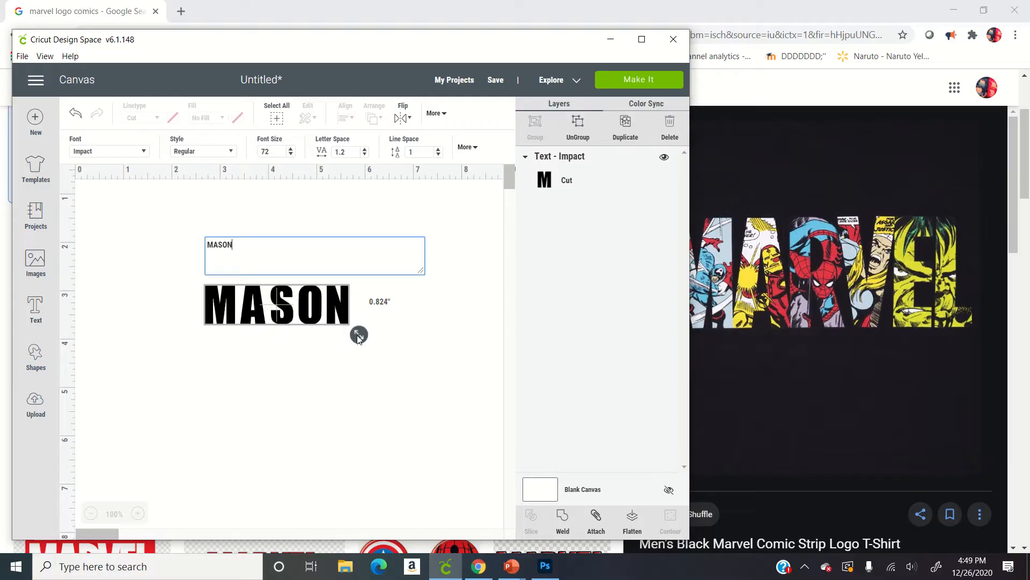
Drag the MASON text's resize handle to stretch it to about 4.1 by 1.9 inches.
drag(360, 334, 398, 345)
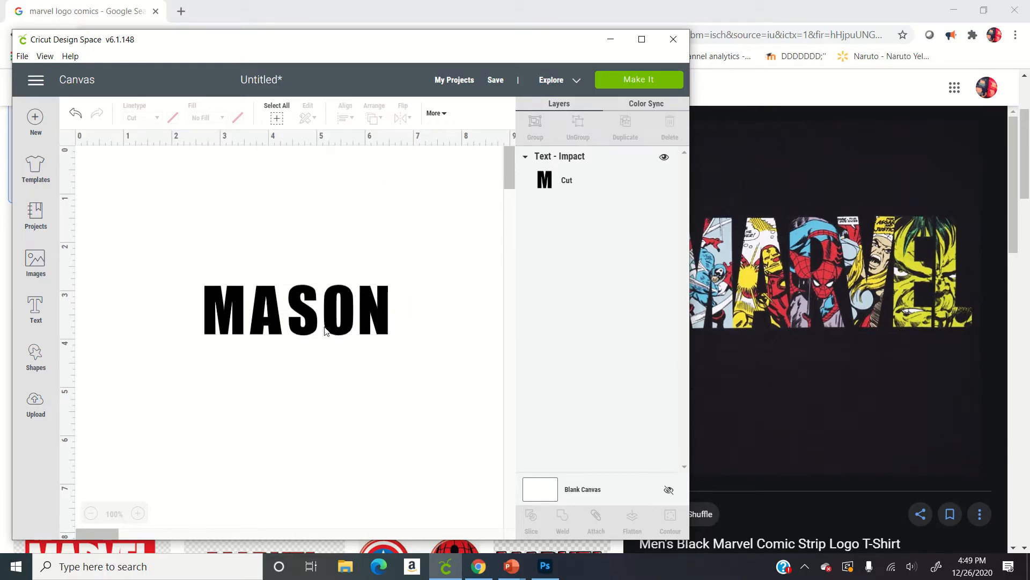
click(296, 311)
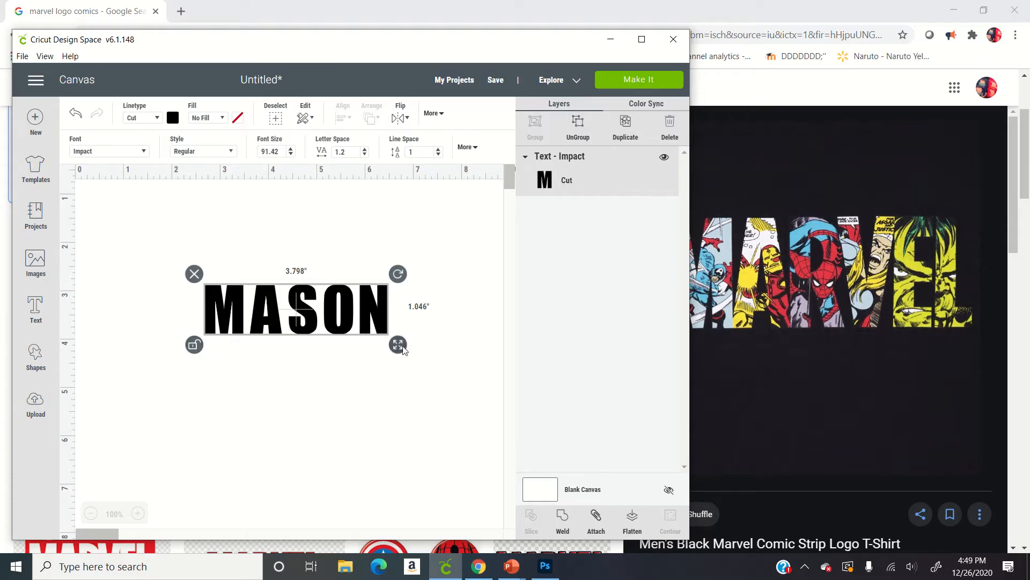
drag(399, 345, 399, 366)
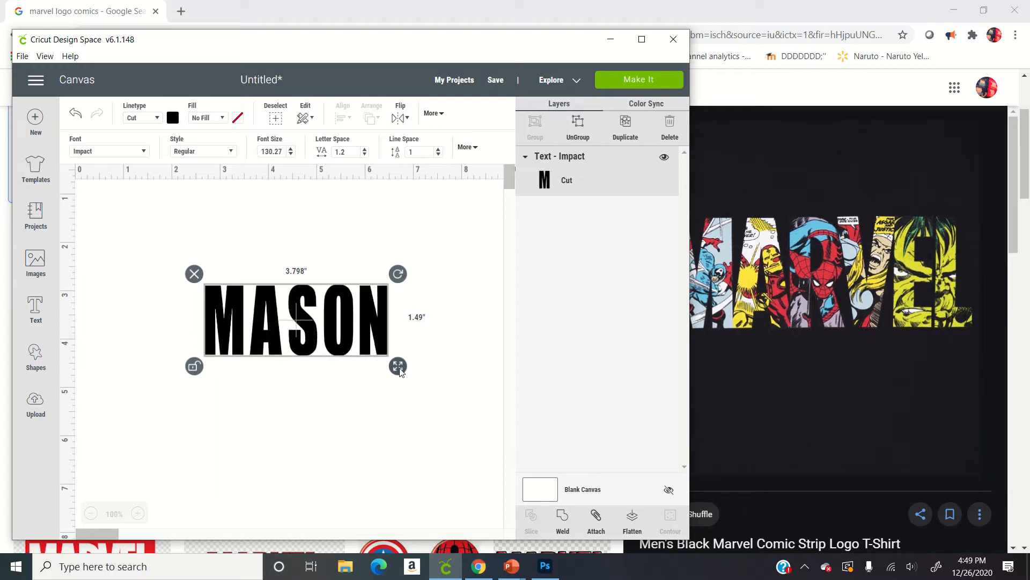
drag(398, 366, 407, 374)
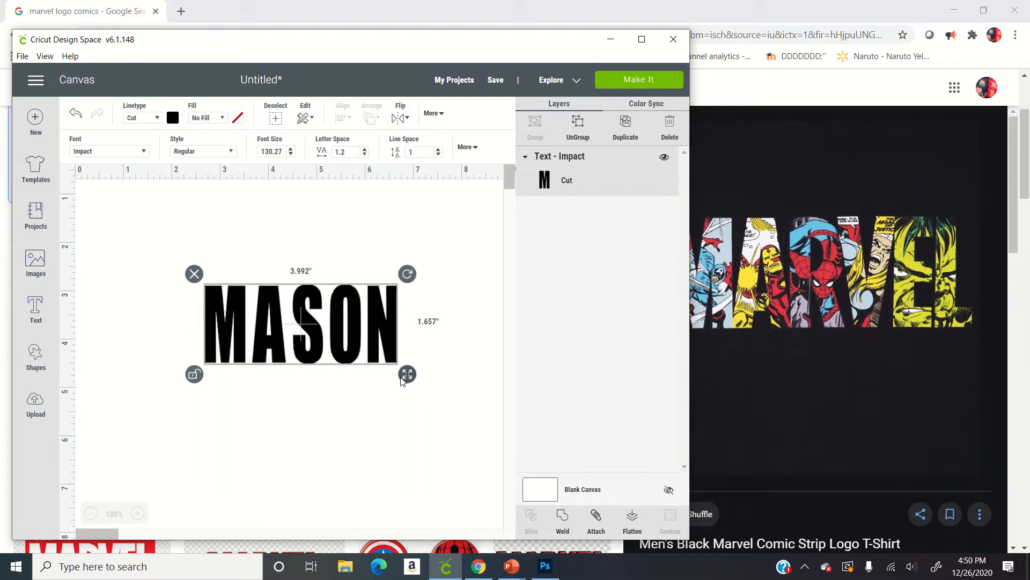
drag(407, 374, 411, 382)
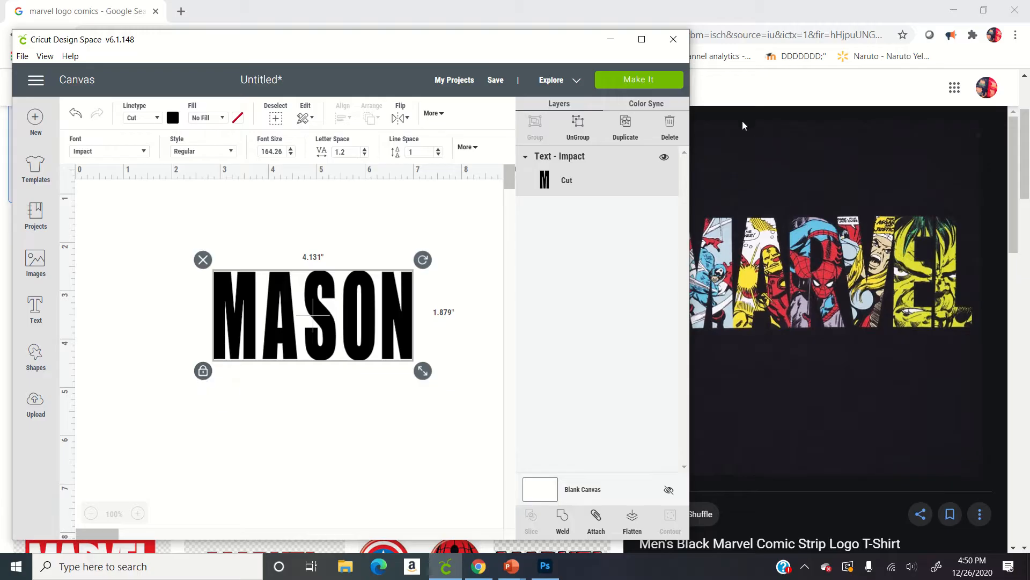
mouse_move(678, 6)
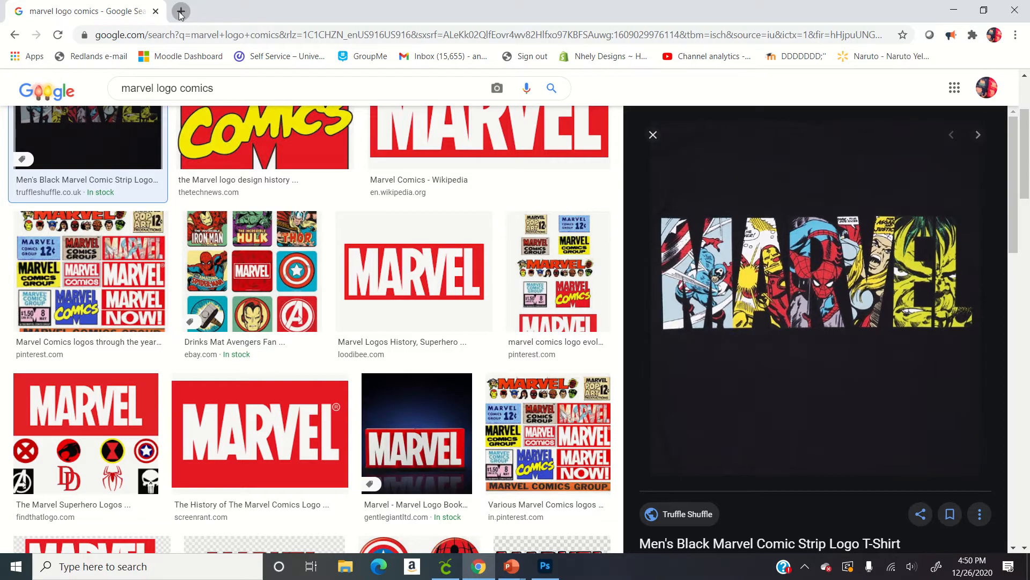
In a new tab, show Google image results for 'captain america comic images'.
click(179, 11)
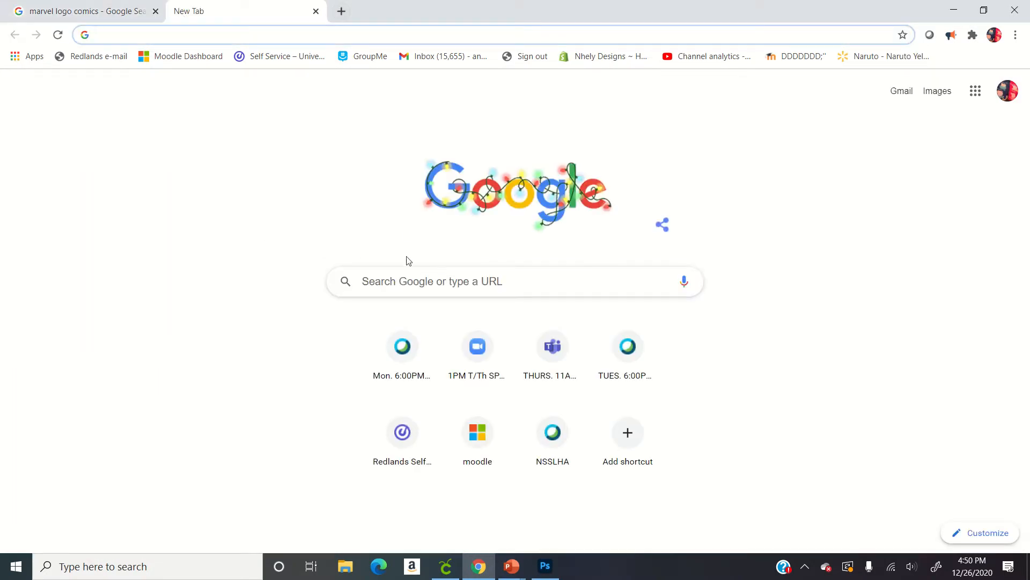
text(capta)
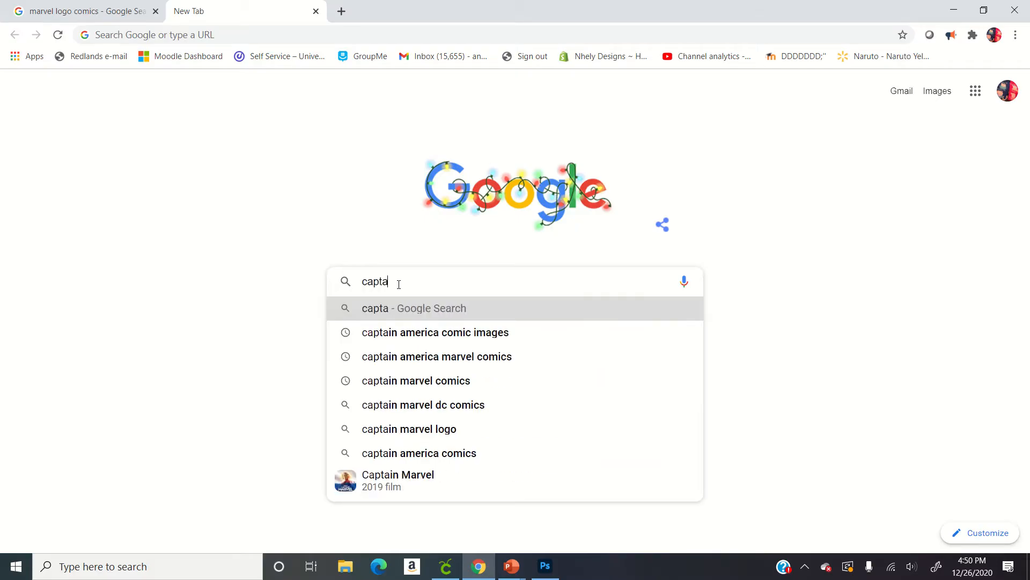
key(Down)
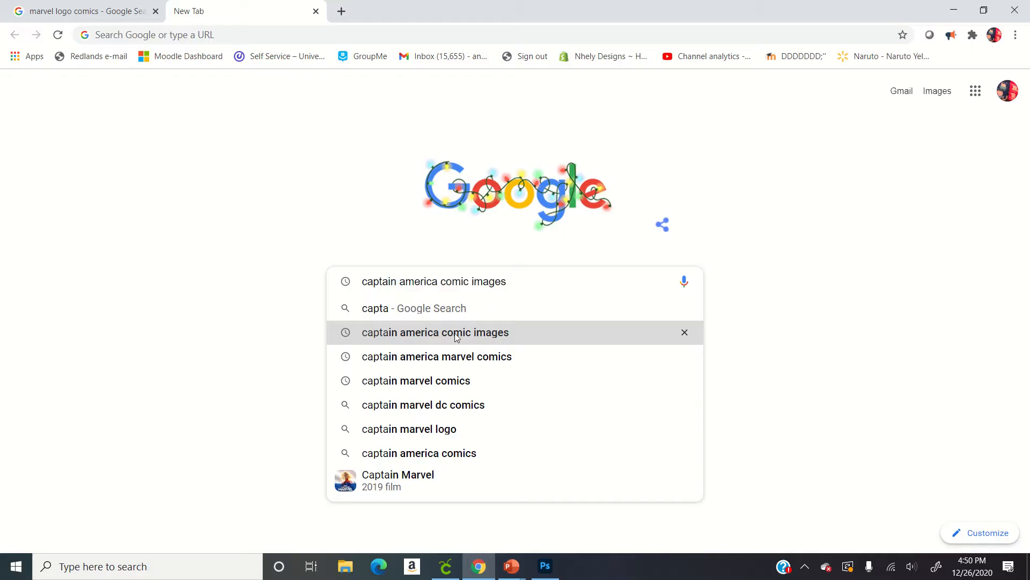
click(435, 331)
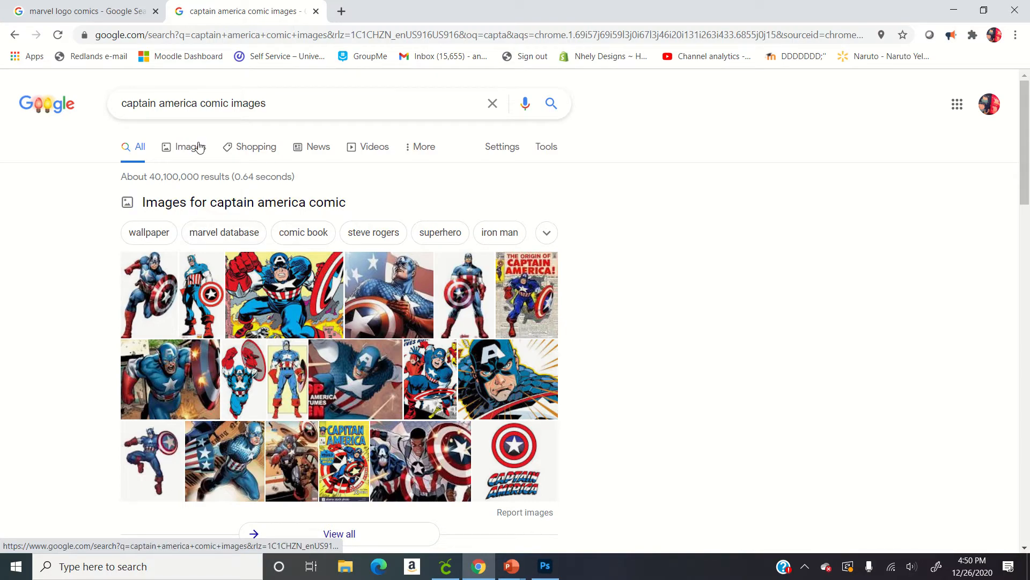
click(190, 146)
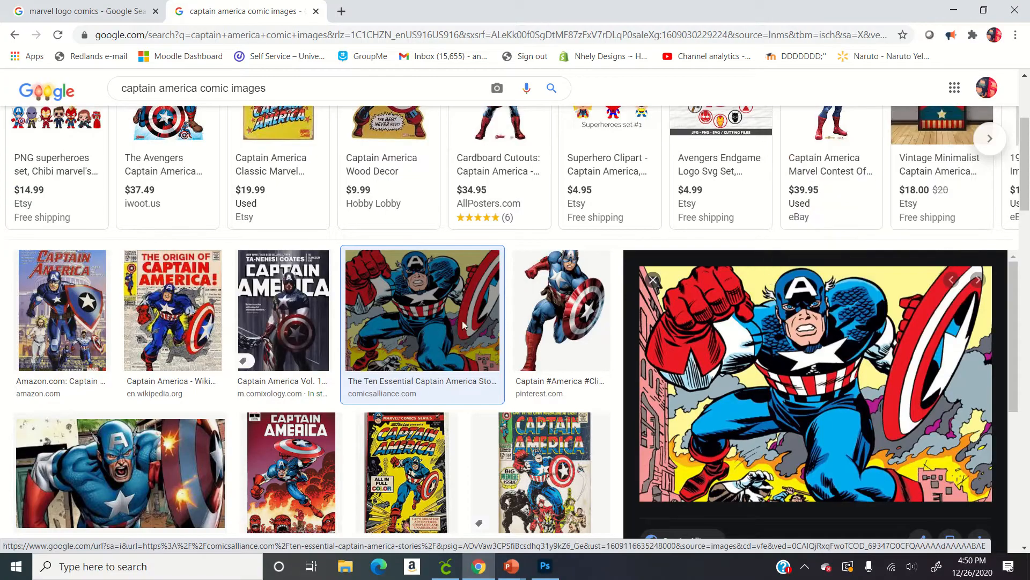
mouse_move(272, 325)
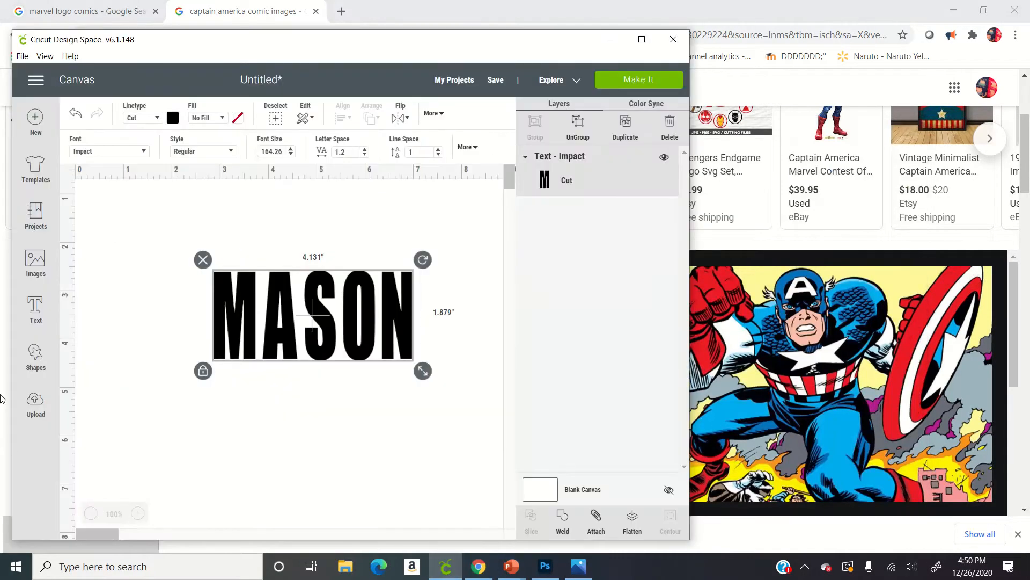
Upload the saved Captain America comic image from Quick Access.
click(34, 404)
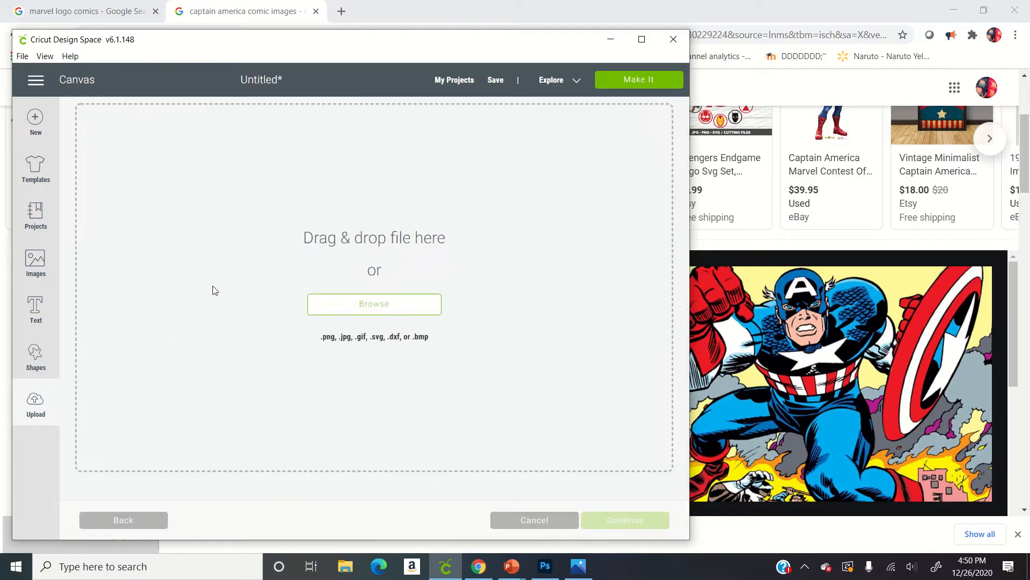
click(374, 303)
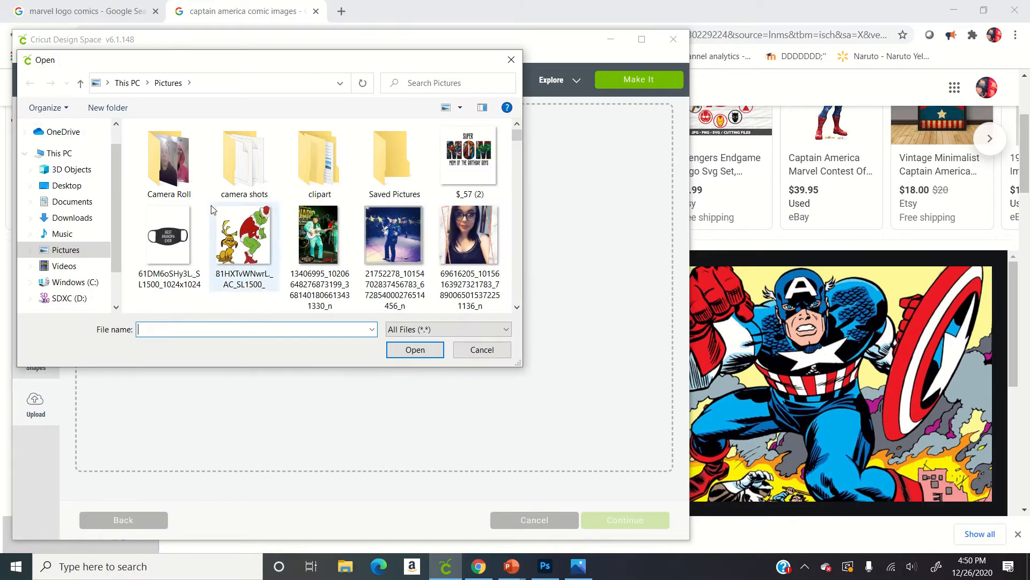
click(70, 137)
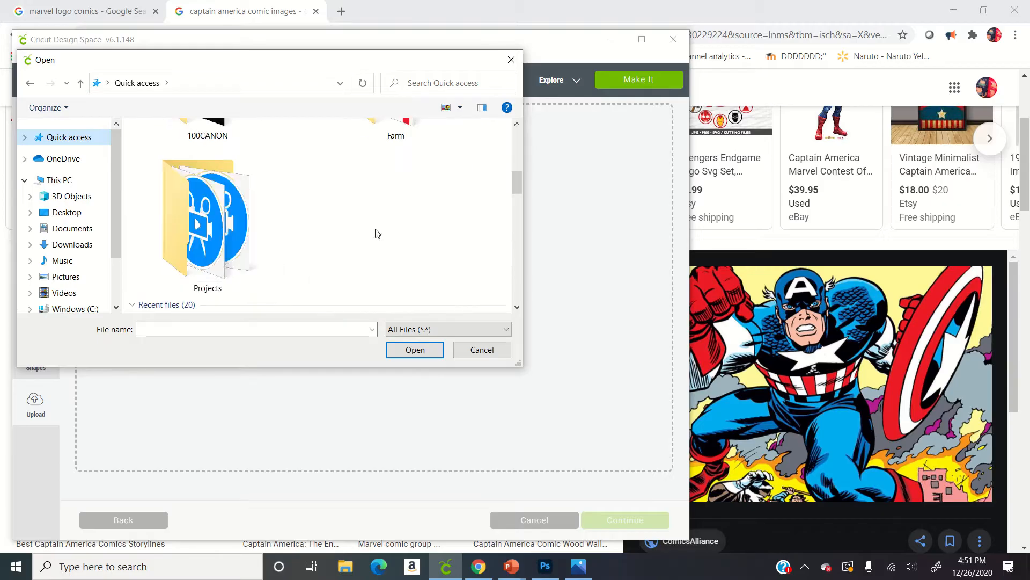
click(415, 349)
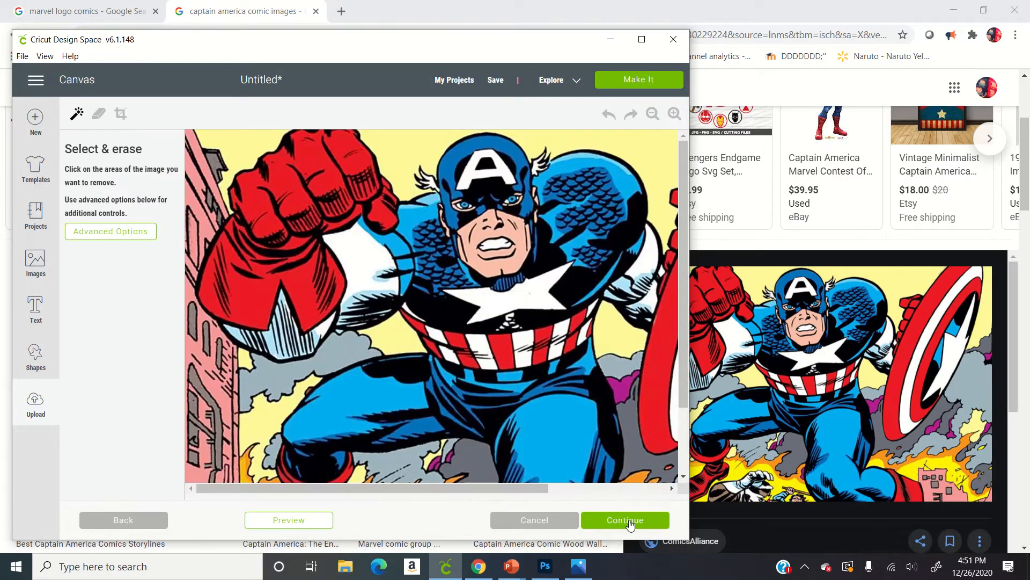
Save the upload as a Print Then Cut image and insert it onto the canvas.
click(624, 520)
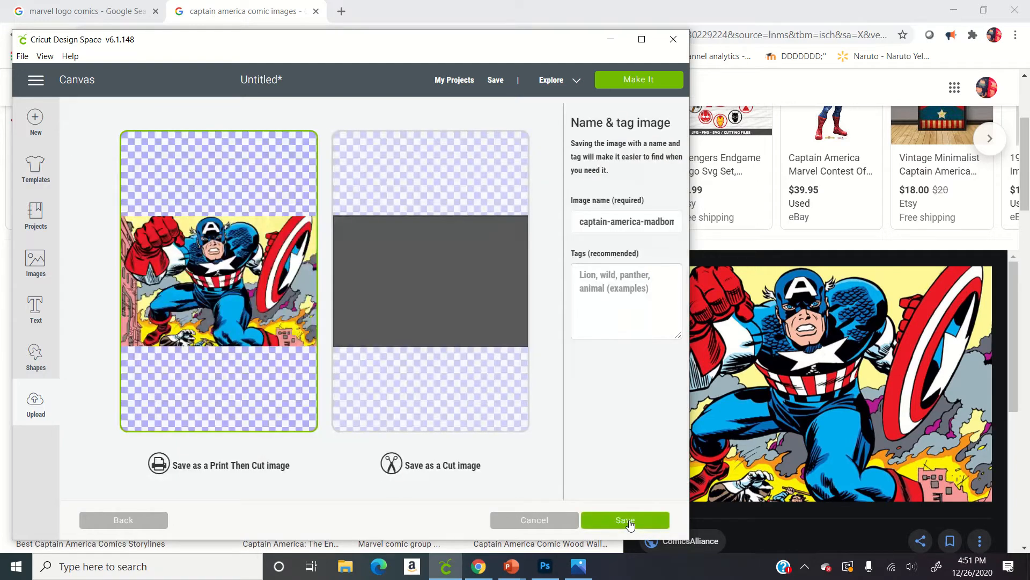
click(625, 520)
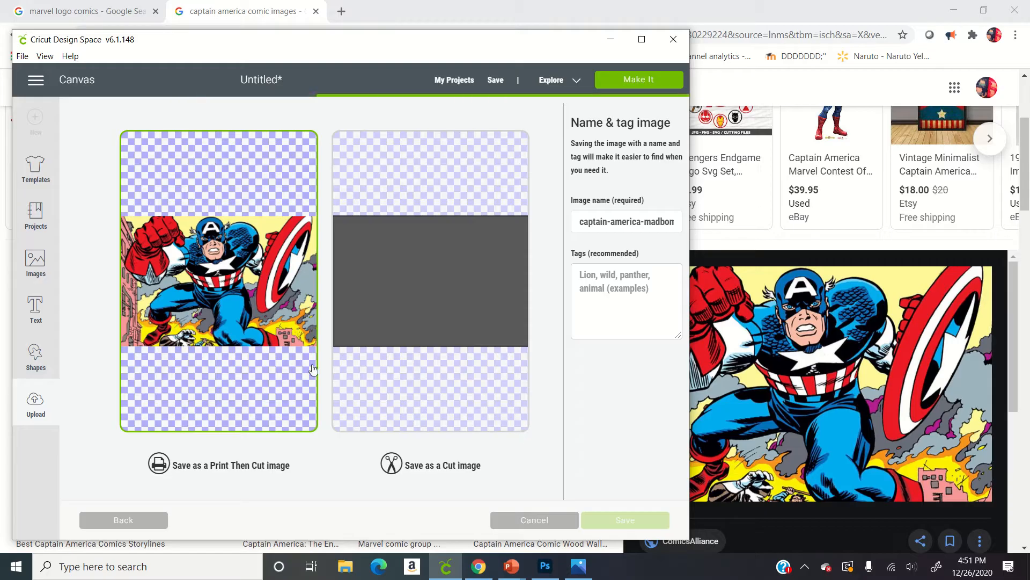
click(623, 520)
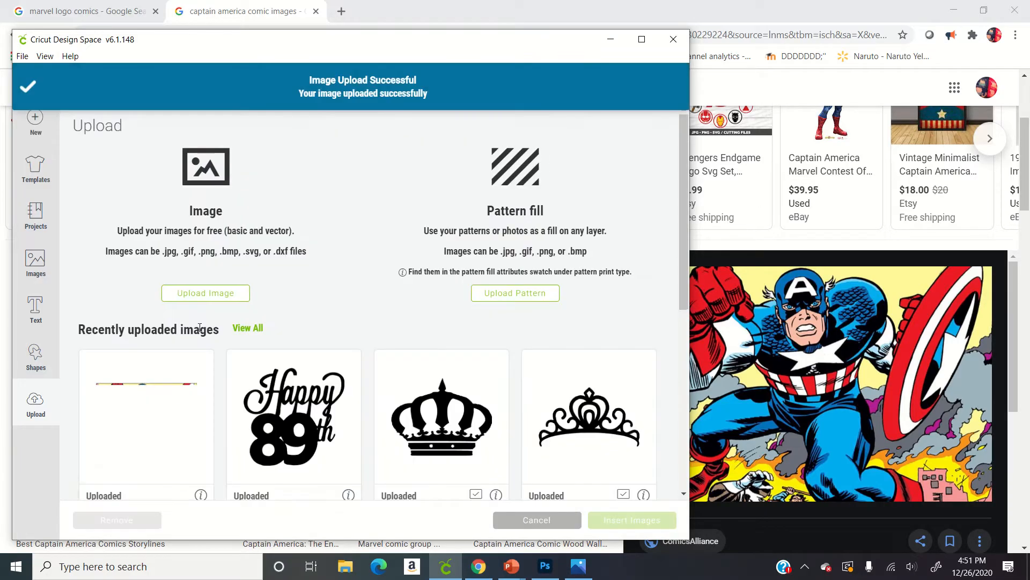
click(146, 416)
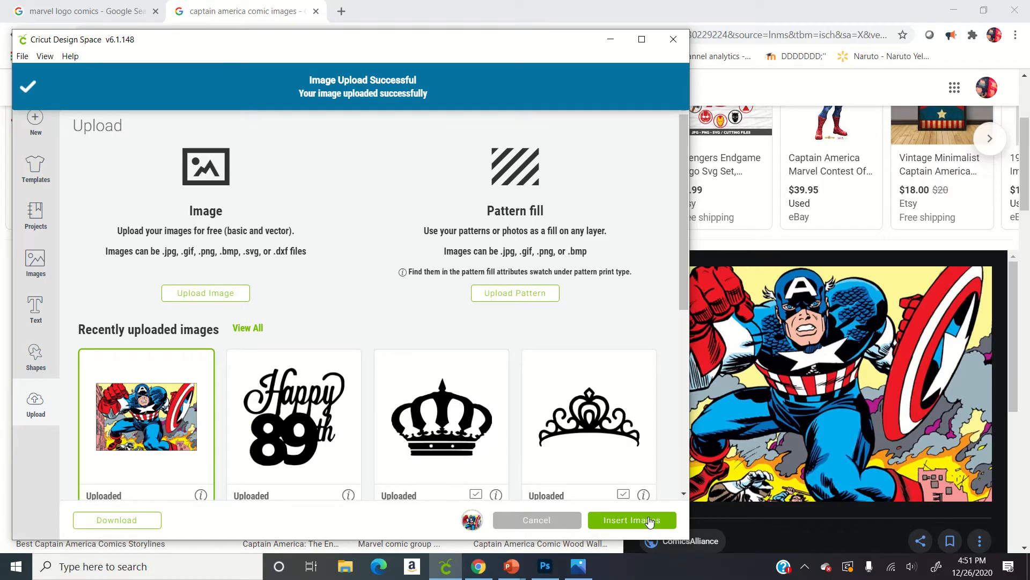
click(632, 520)
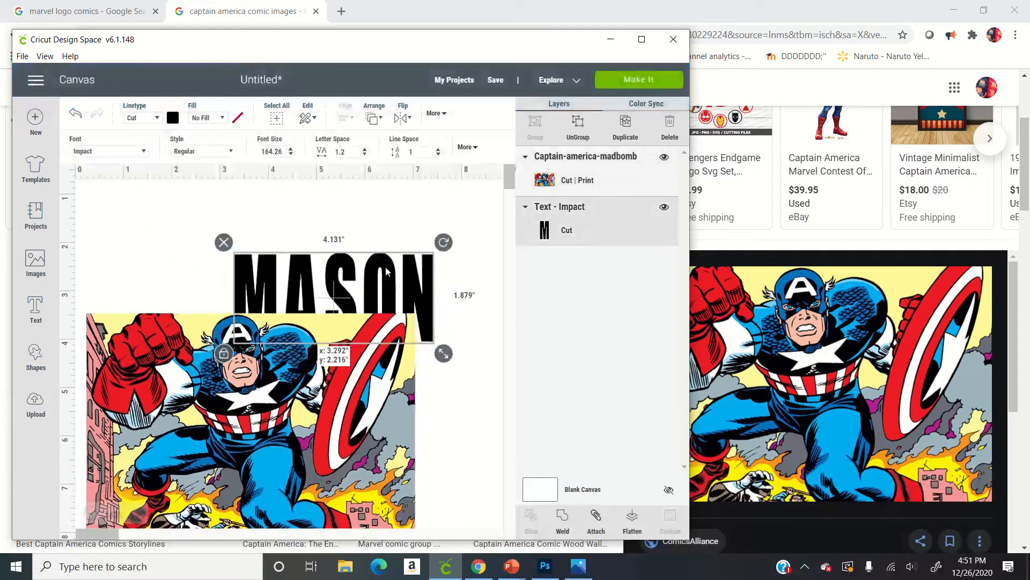
Ungroup MASON into letters and move the M over Captain America's face.
click(641, 39)
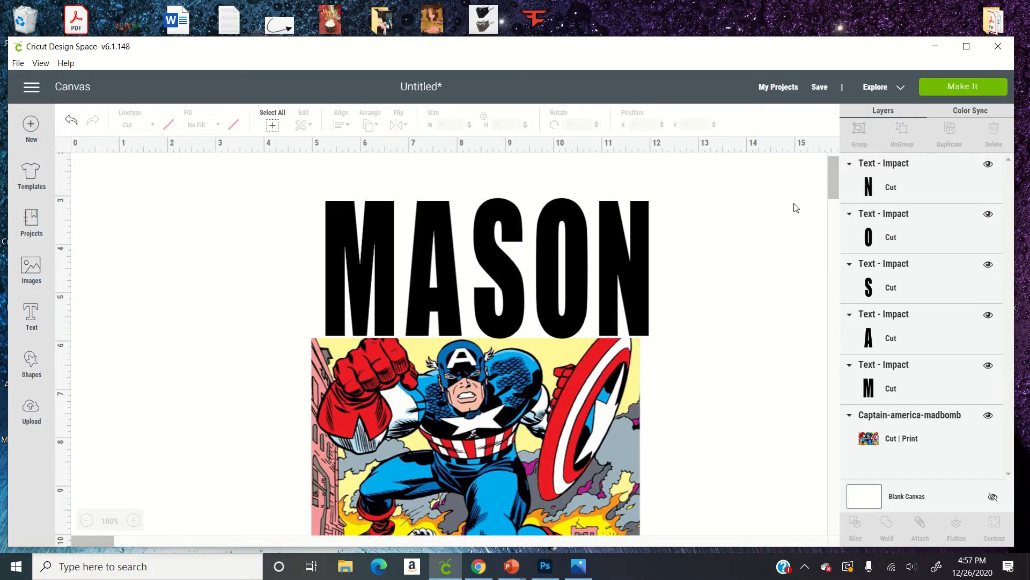
mouse_move(368, 220)
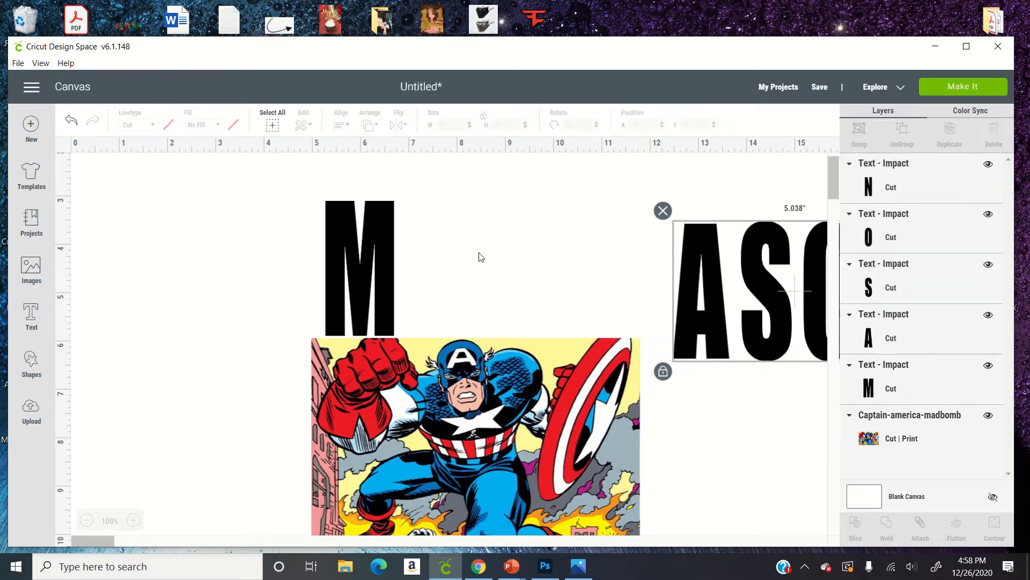
click(360, 266)
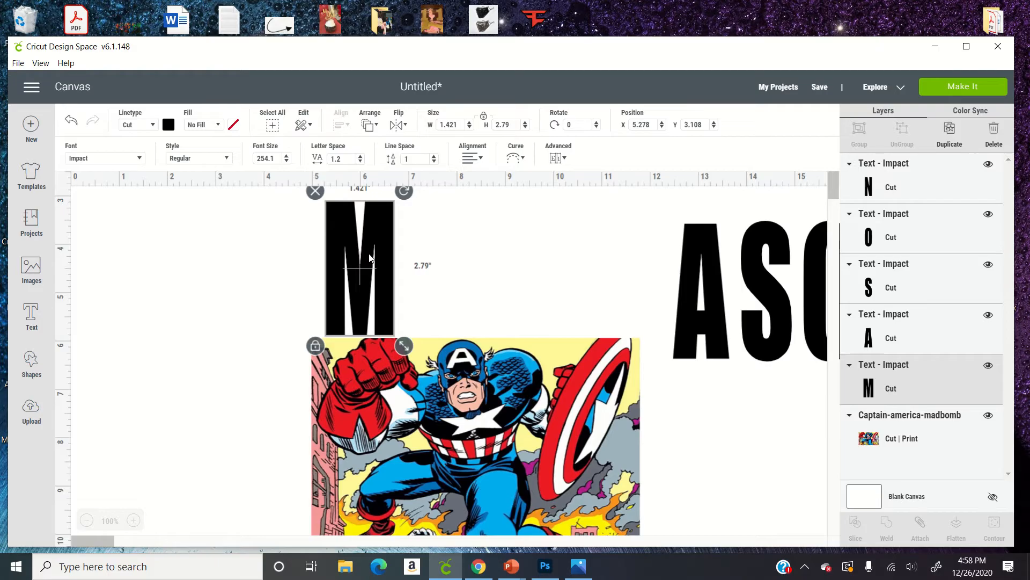
drag(358, 266, 418, 316)
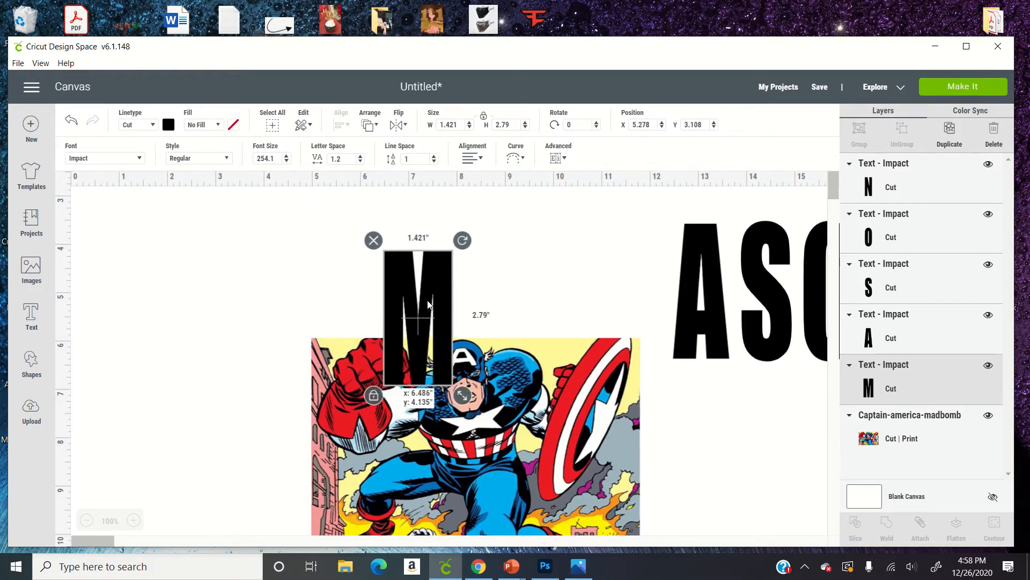
drag(418, 315, 463, 420)
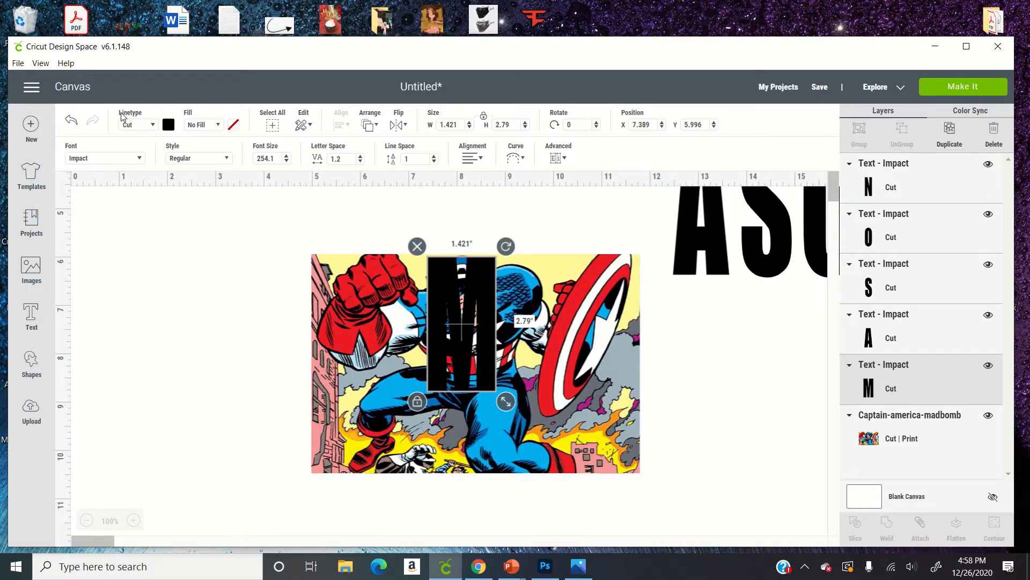
Set the M's linetype to bold Foil in Fuchsia.
click(138, 124)
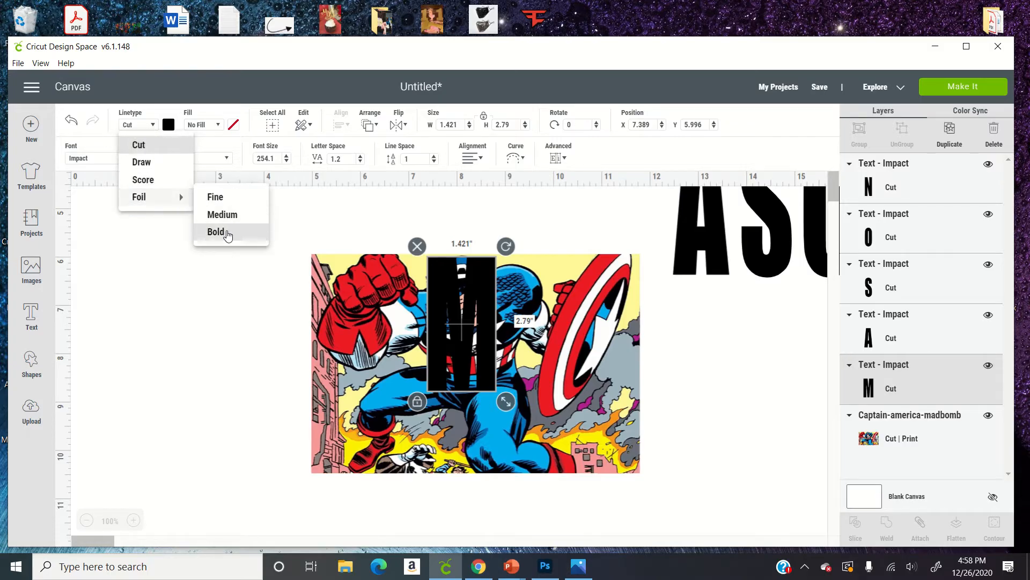
click(217, 232)
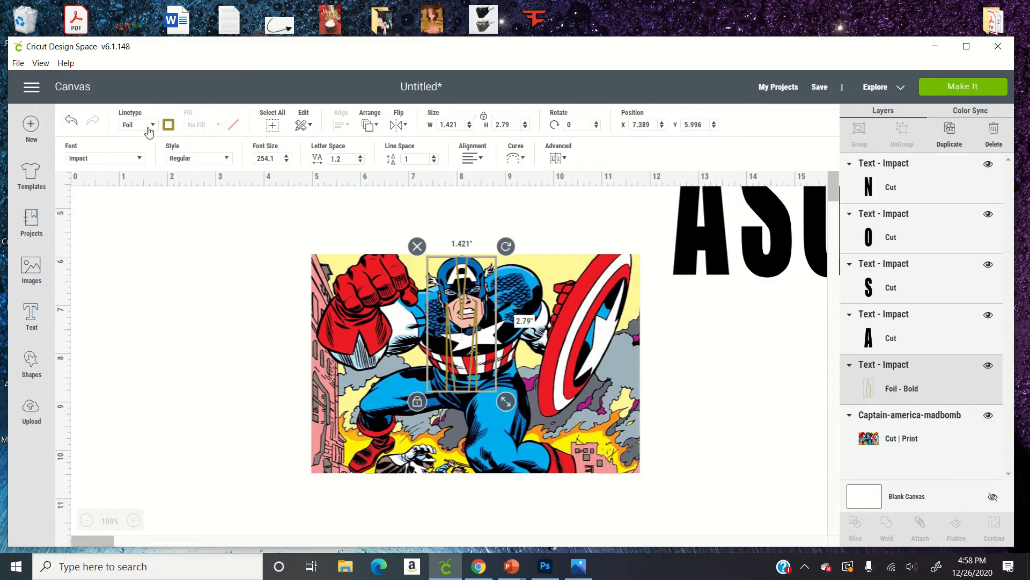
click(151, 125)
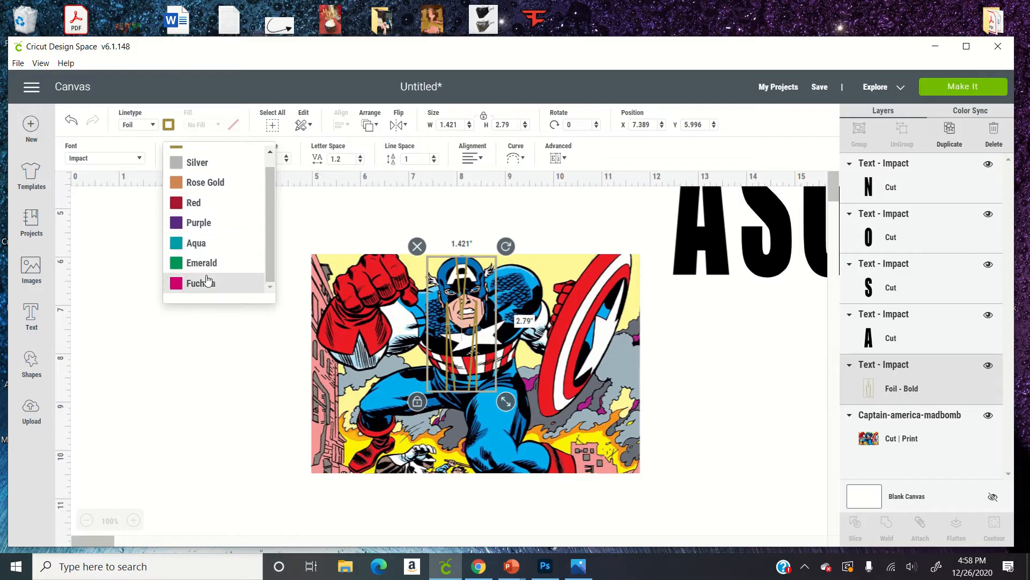
click(200, 282)
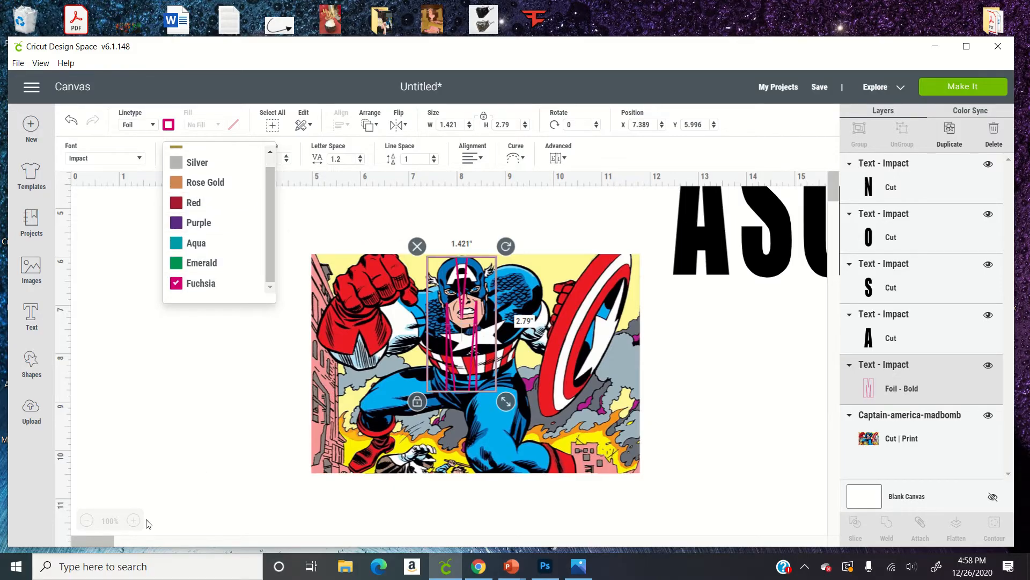
Shift the comic image so the face fills the M, then select both.
click(132, 520)
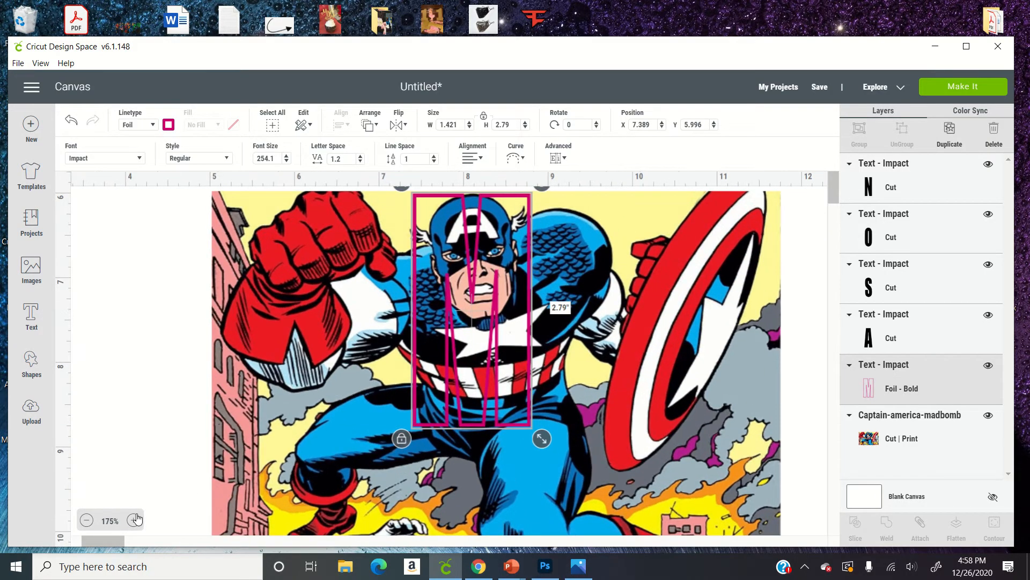
click(134, 520)
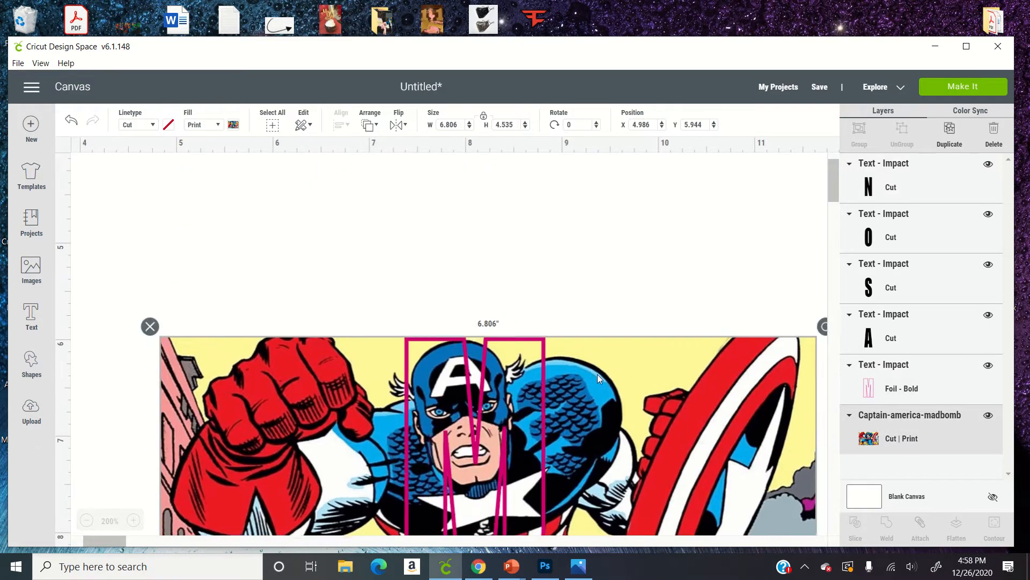
drag(487, 434, 484, 426)
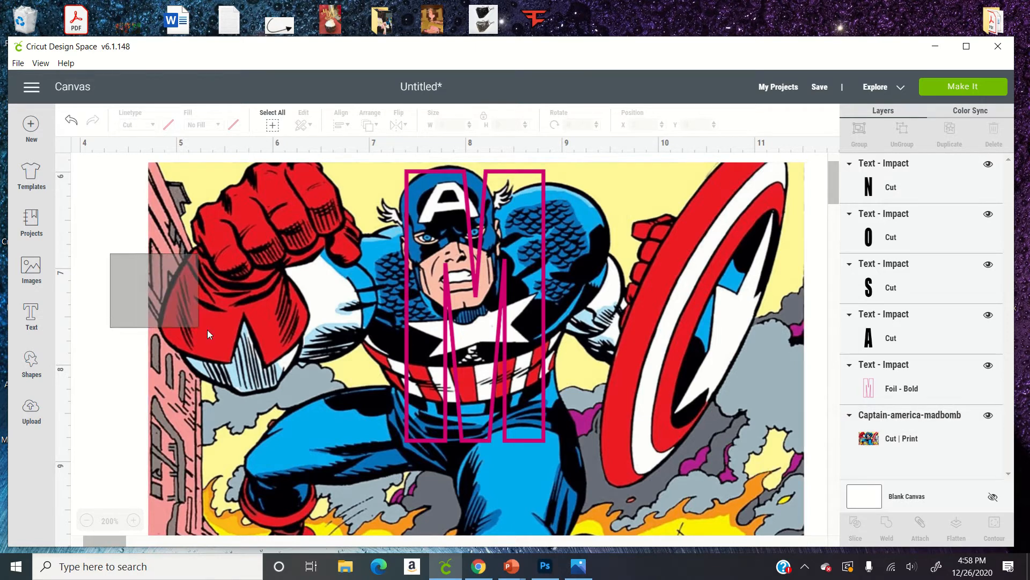
drag(207, 334, 512, 433)
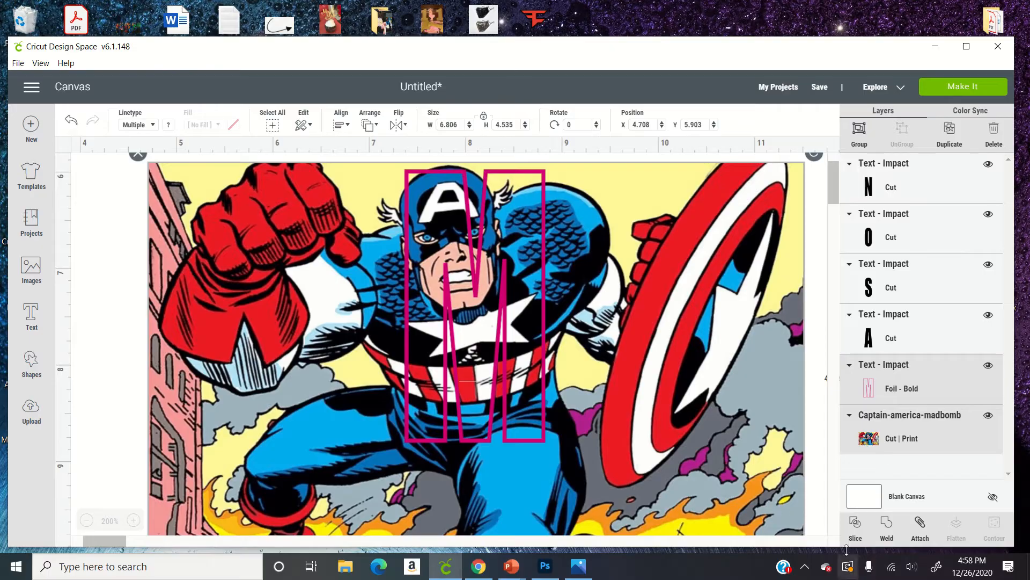
Slice the M from the Captain America image and pull the leftover outline away.
click(855, 528)
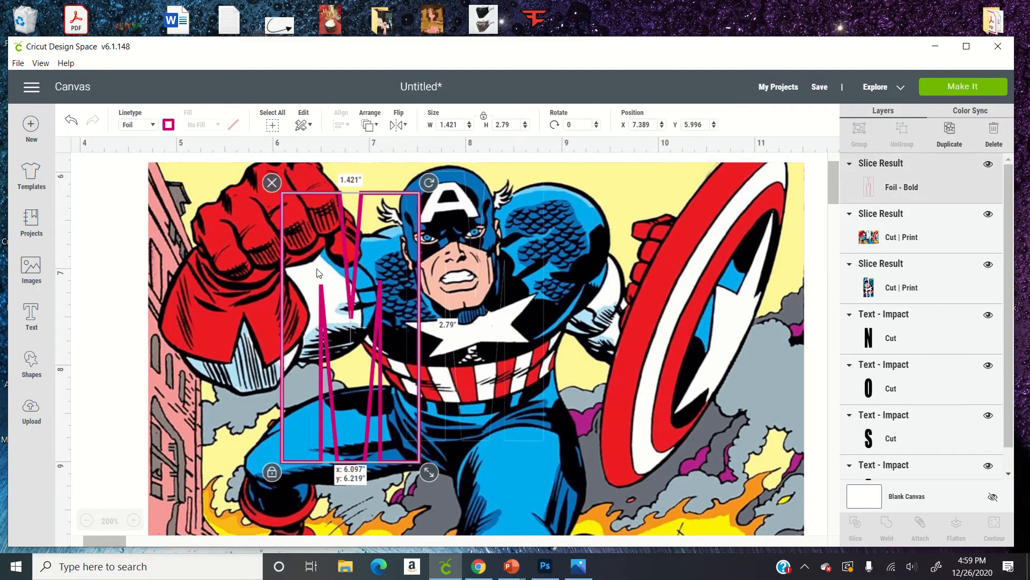
drag(348, 328, 173, 361)
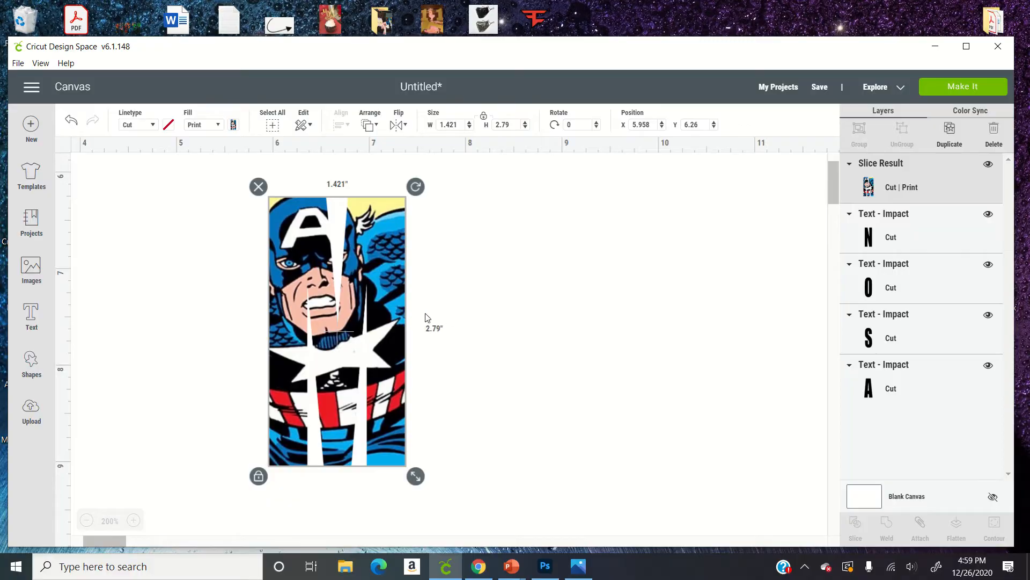
Insert the uploaded Spider-Man, Thor, Hulk and Iron Man comic images onto the canvas.
click(31, 411)
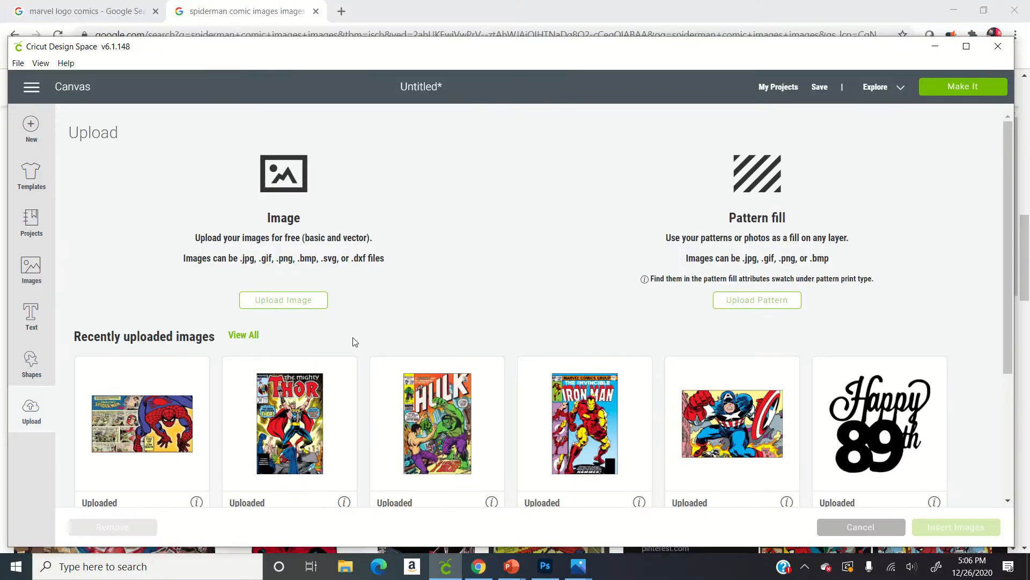
mouse_move(444, 285)
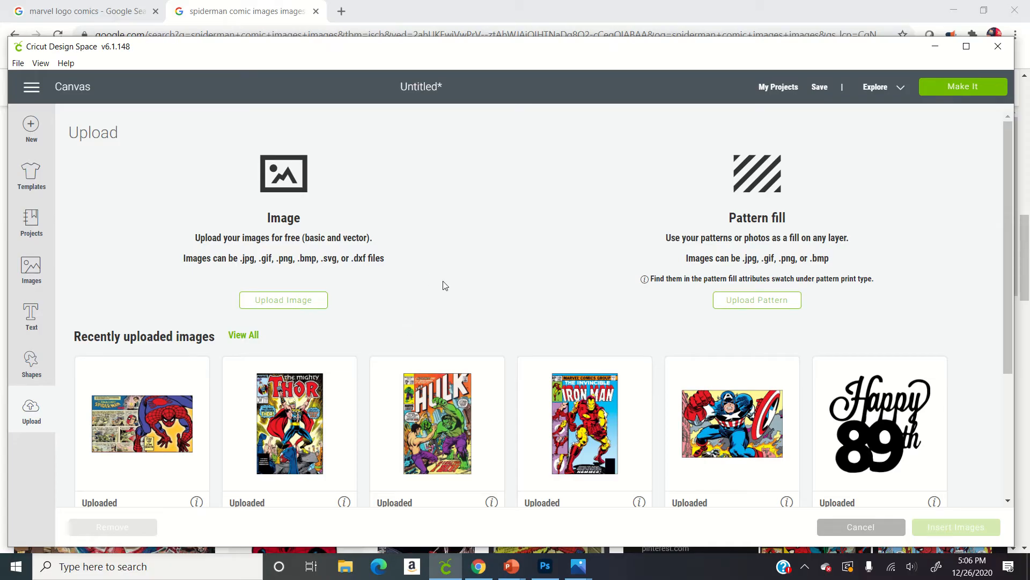
mouse_move(532, 323)
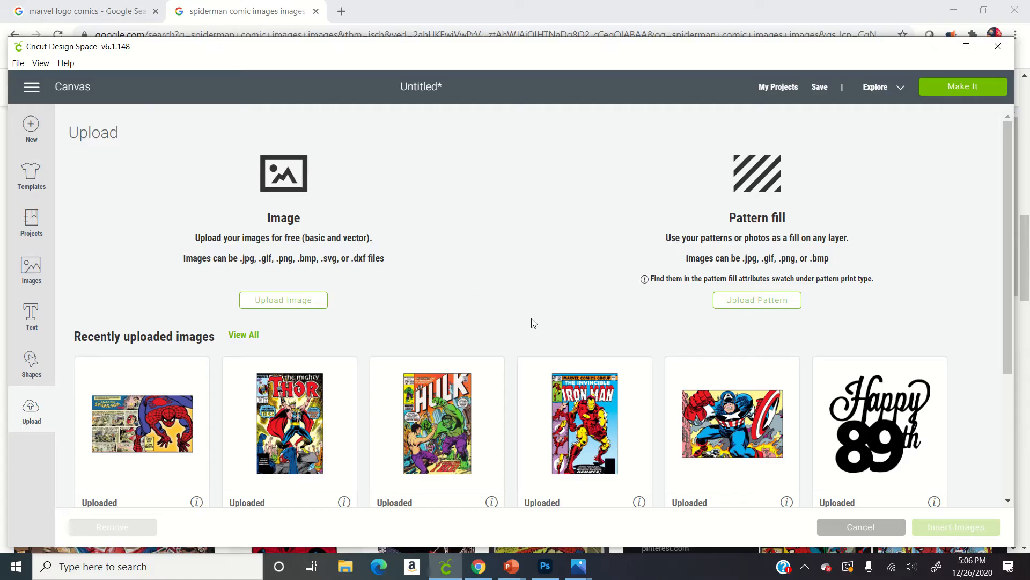
click(584, 422)
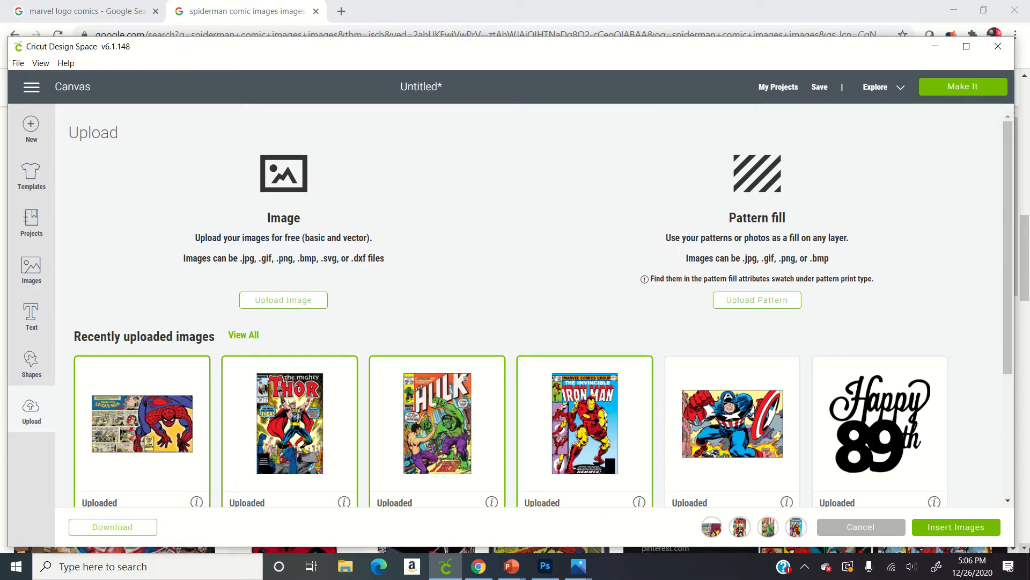
mouse_move(975, 528)
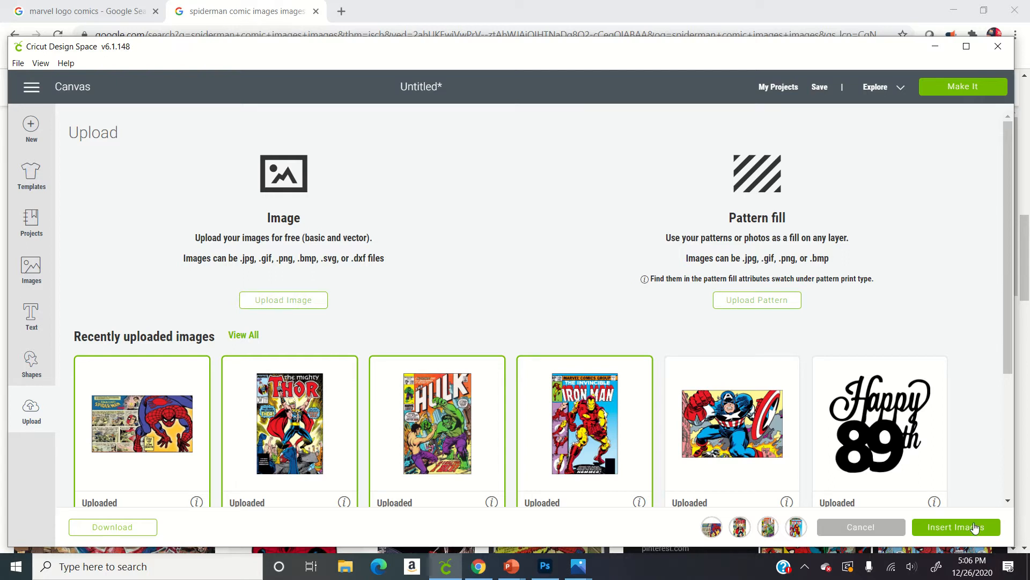
click(955, 527)
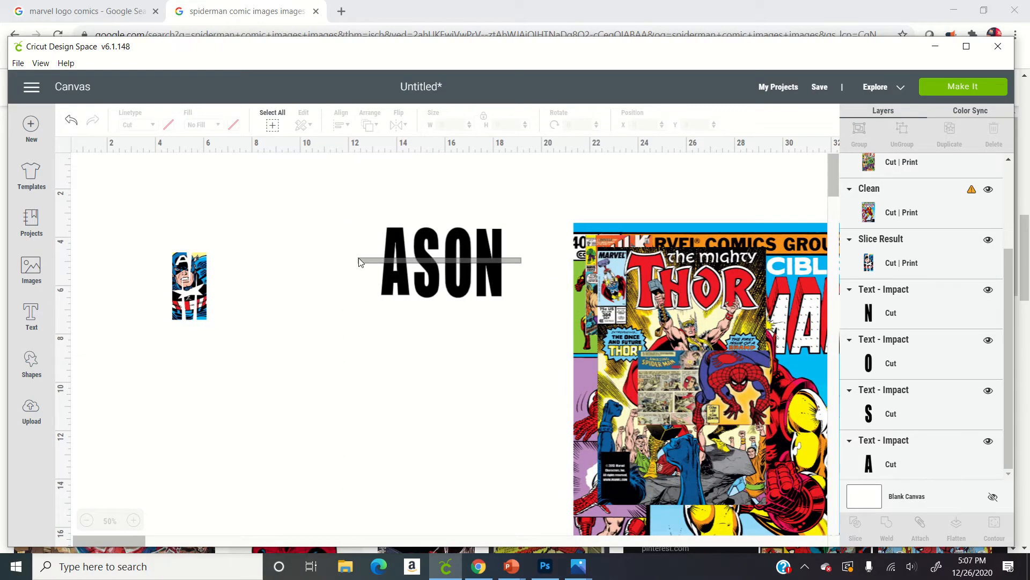
Make the ASON letters bold foil outlines and move the Thor cover aside.
click(138, 124)
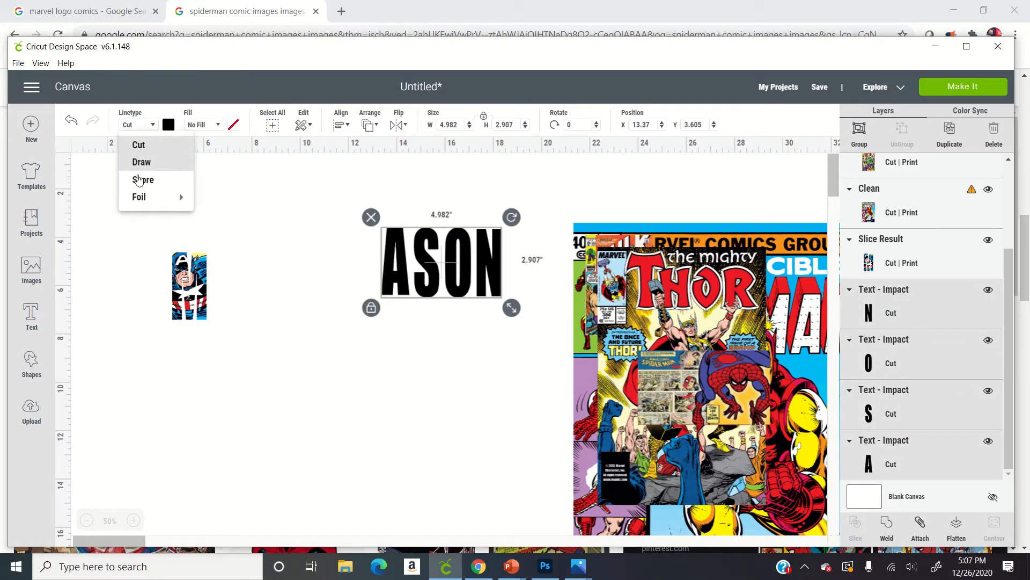
click(138, 197)
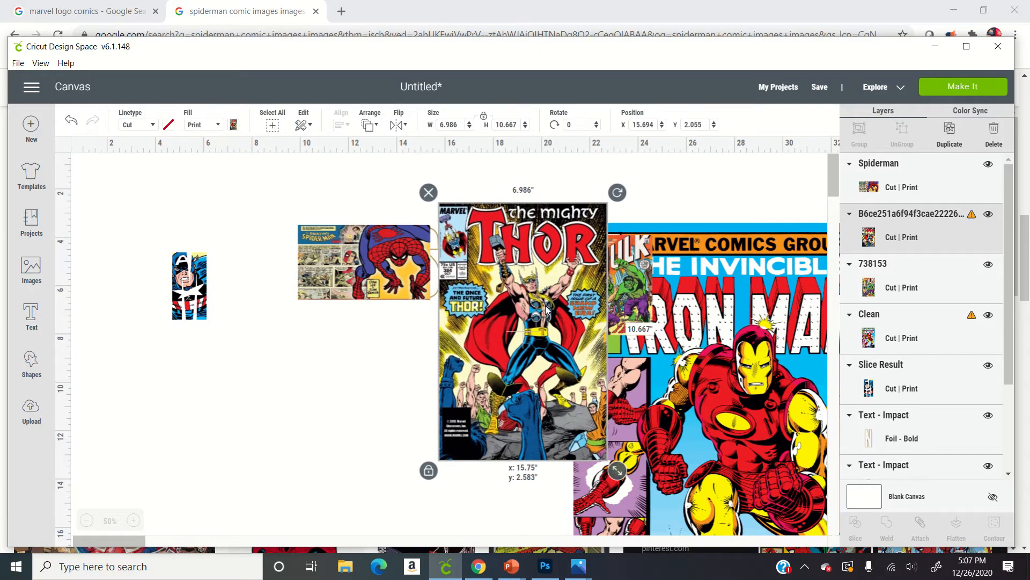
drag(522, 329, 589, 427)
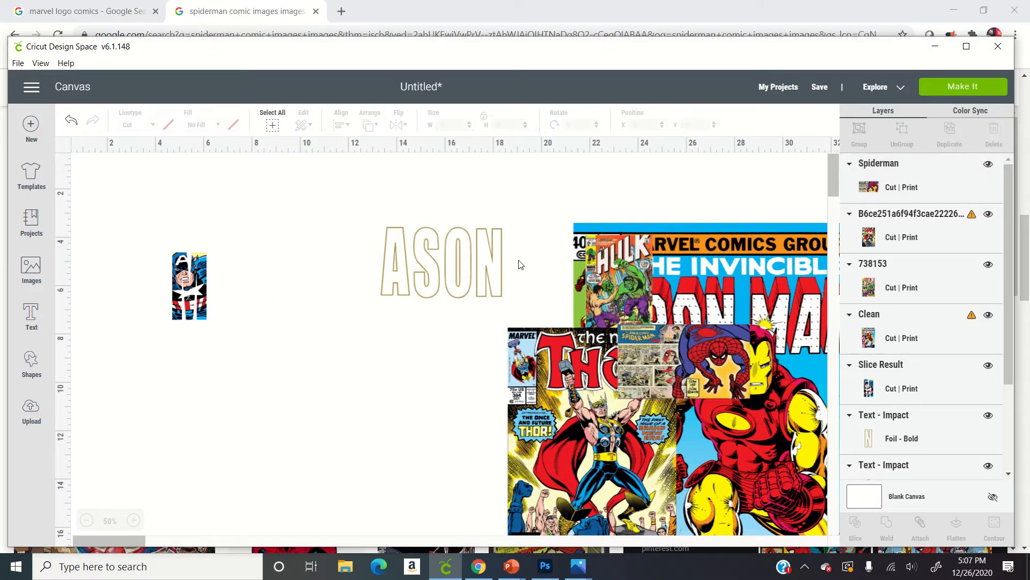
Bring the ASON letter outlines in front of the comic images.
click(439, 262)
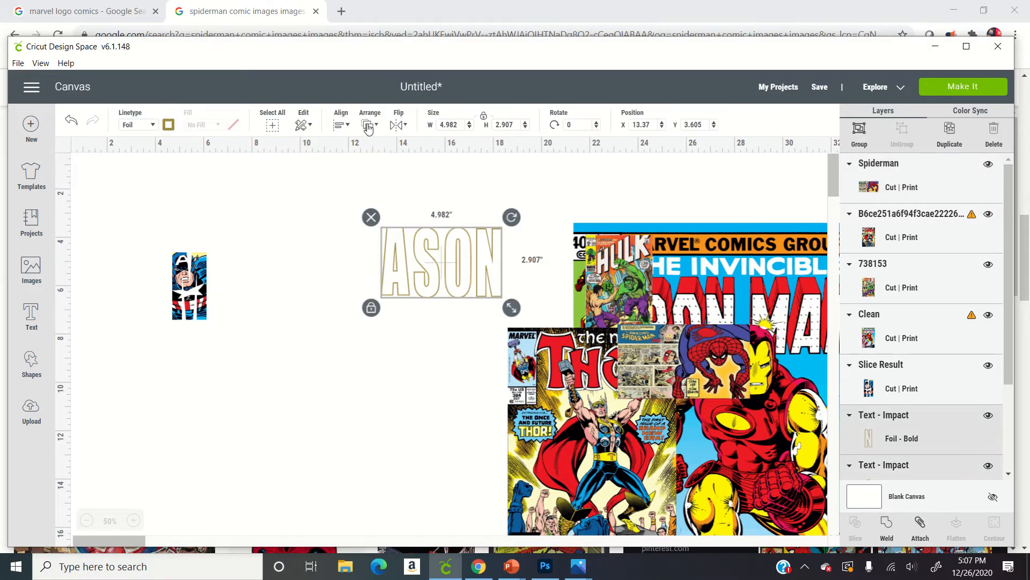
click(367, 124)
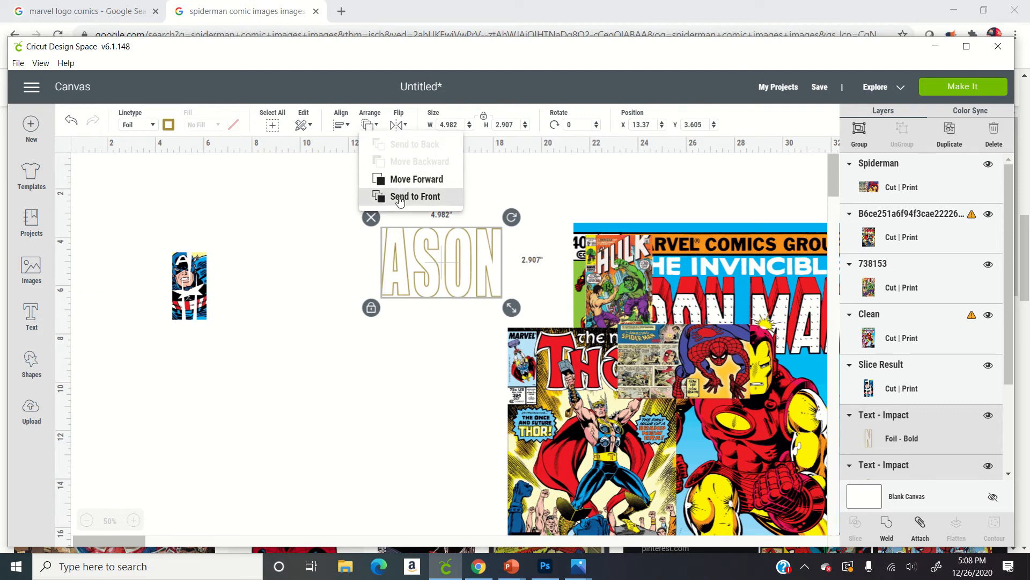
click(414, 196)
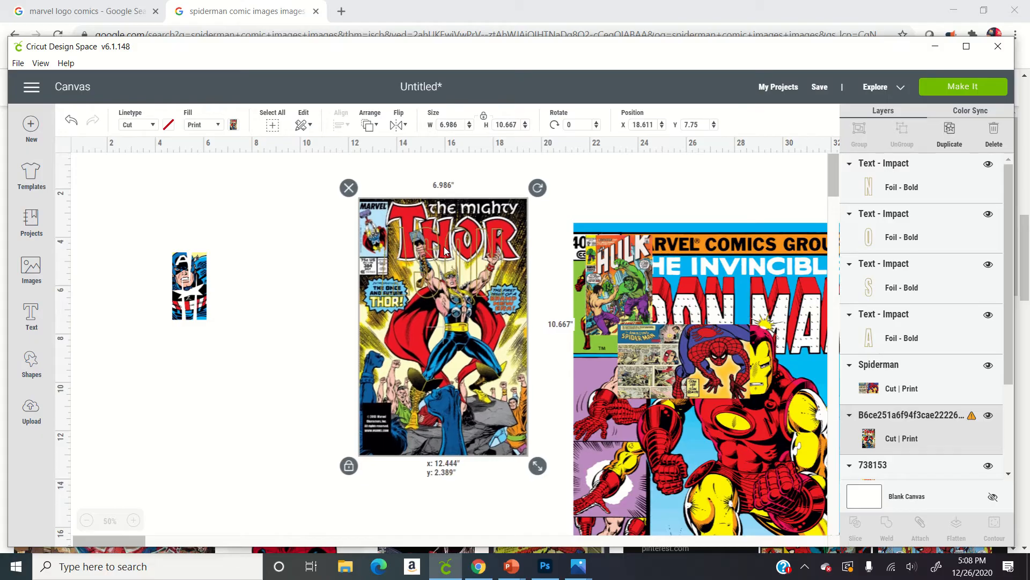
Place the Thor cover and enlarged Spider-Man panel behind their letters and select them.
drag(442, 322, 398, 293)
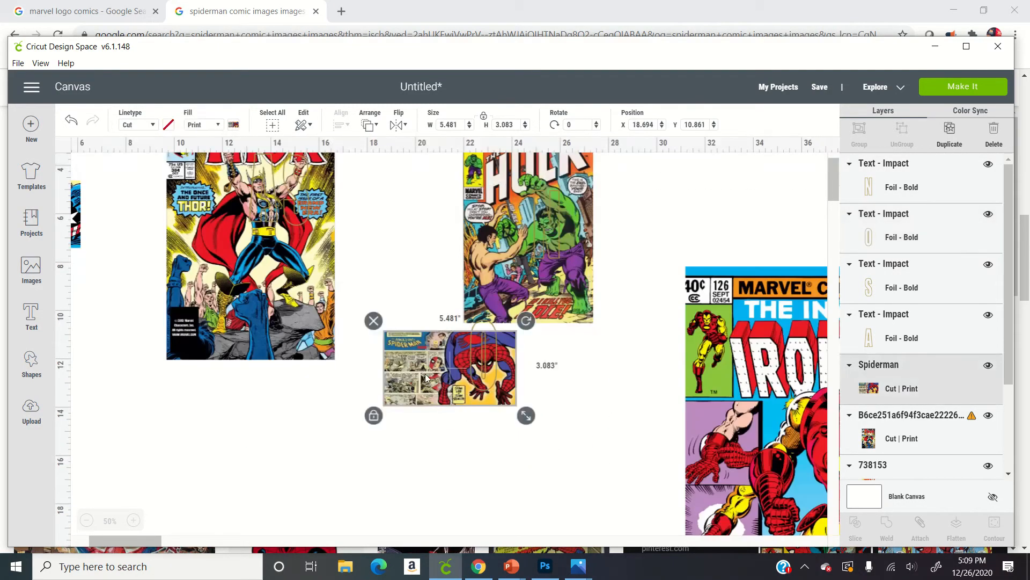
drag(526, 415, 563, 451)
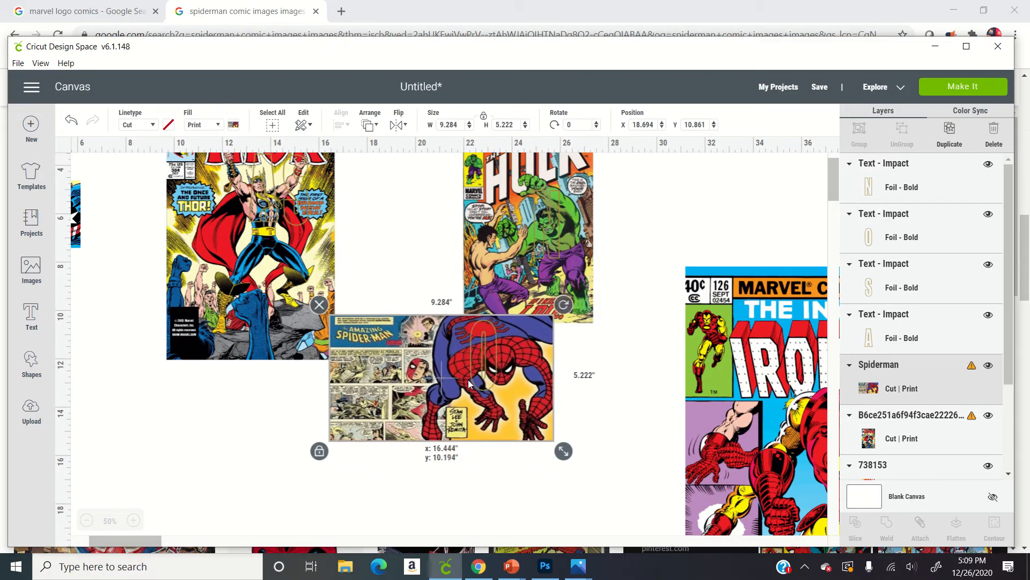
drag(440, 381, 428, 384)
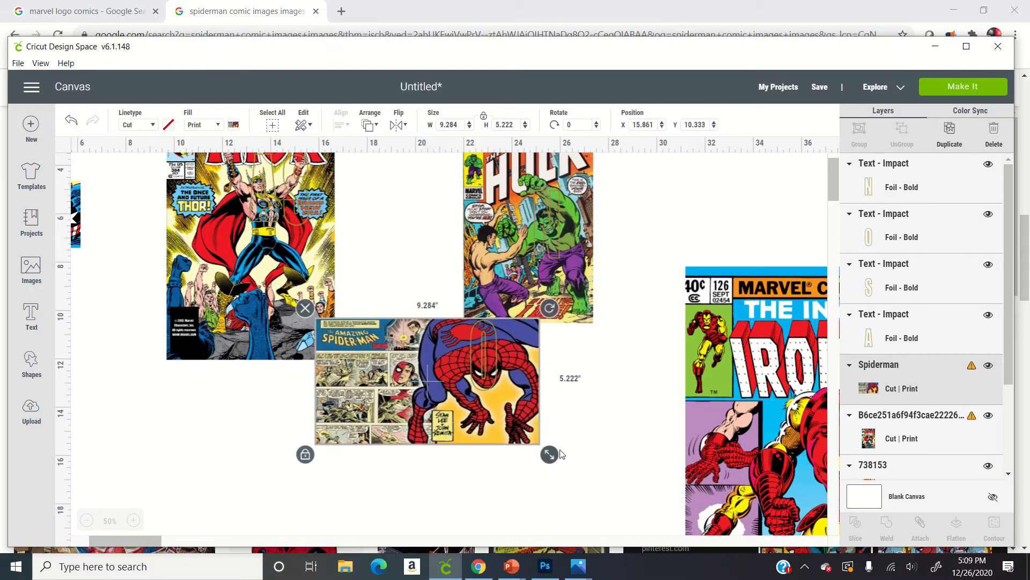
drag(549, 453, 554, 459)
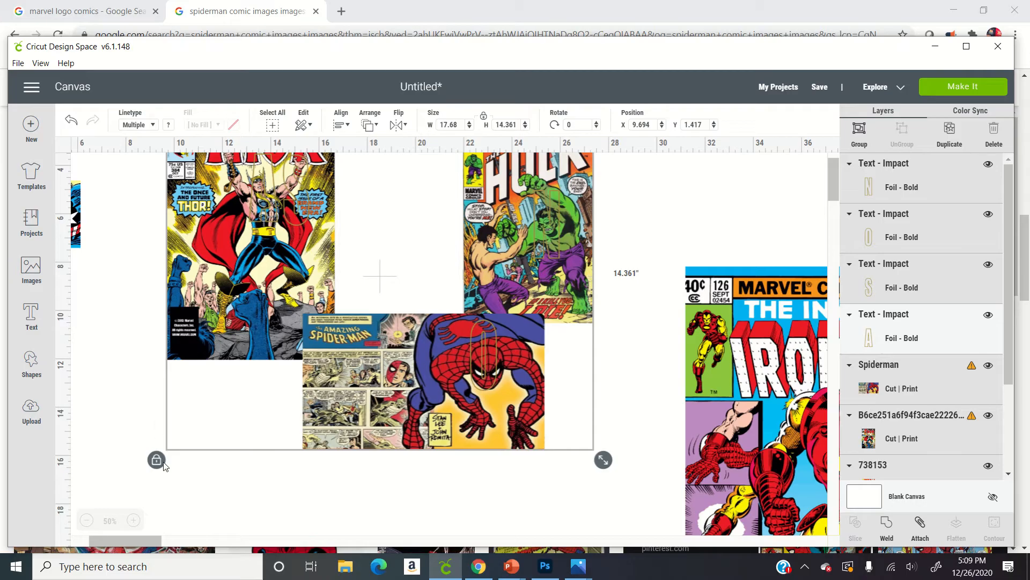
click(132, 520)
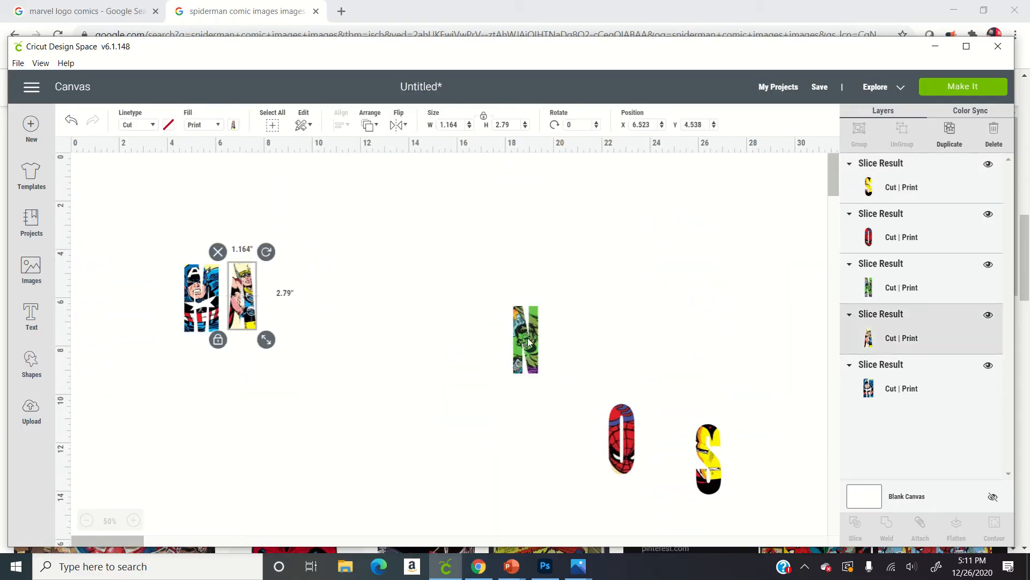
Line up the A, S, O and N beside the M to spell MASON, and zoom in.
drag(621, 440, 328, 295)
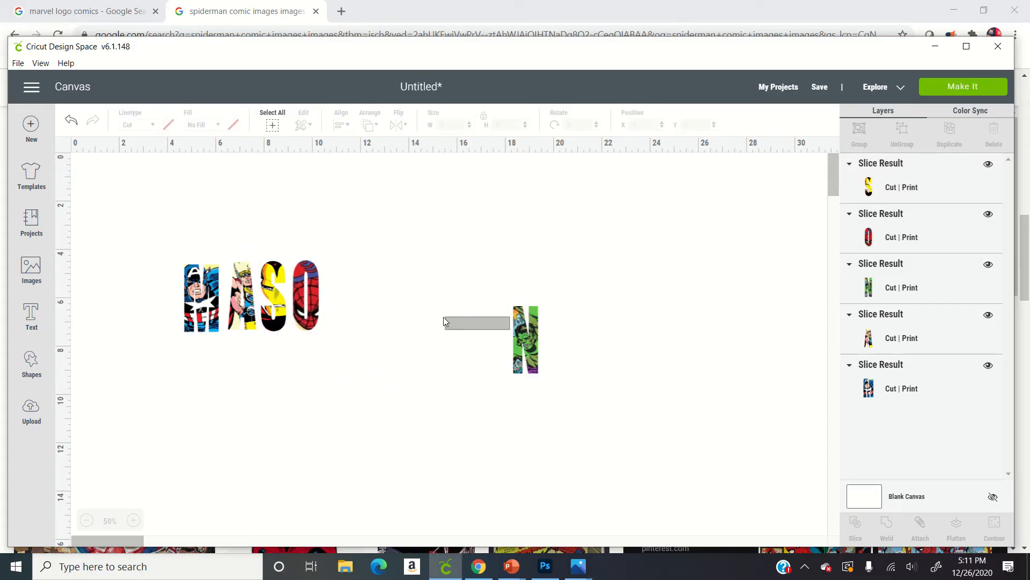
drag(526, 339, 335, 296)
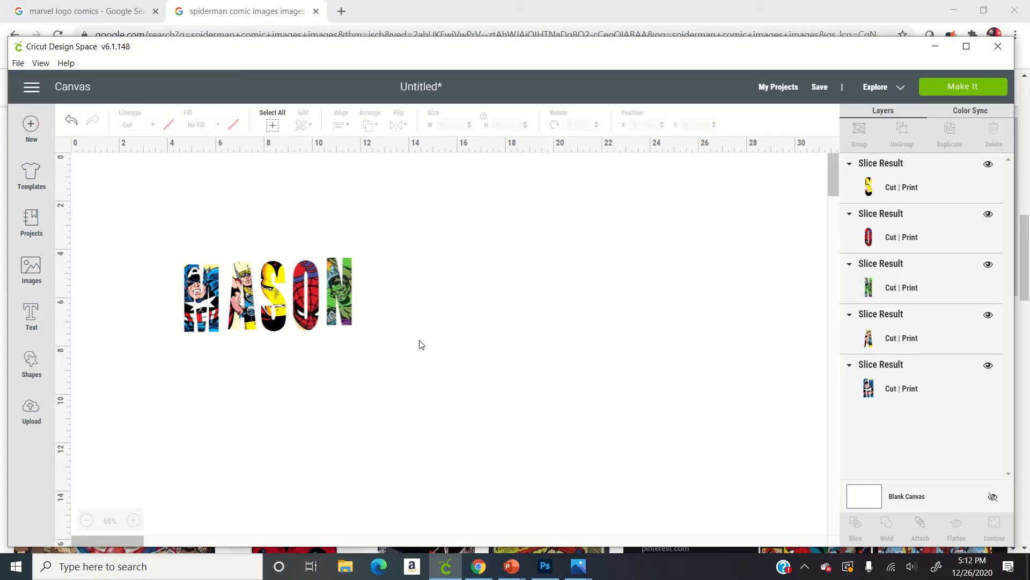
click(132, 521)
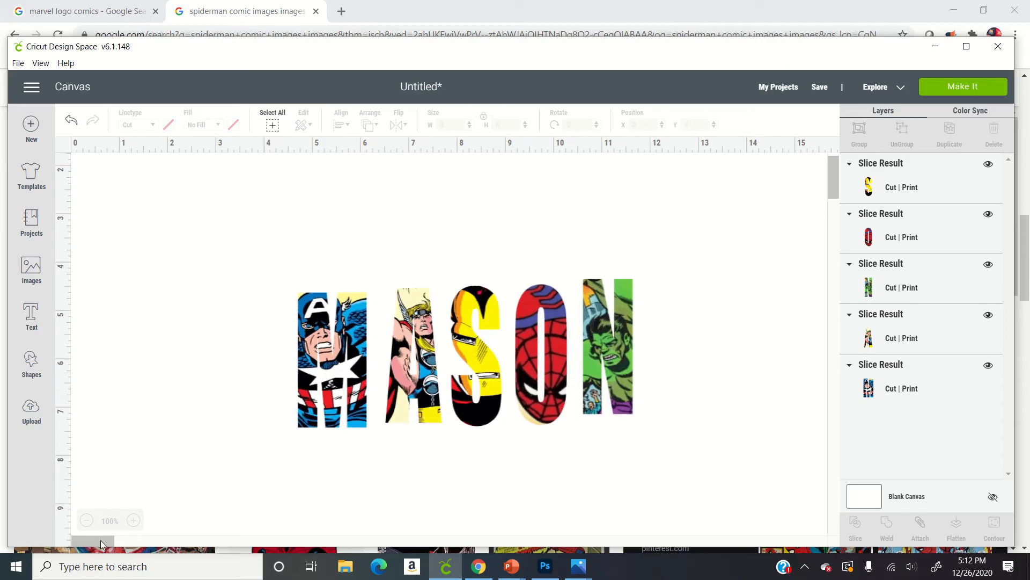
click(133, 520)
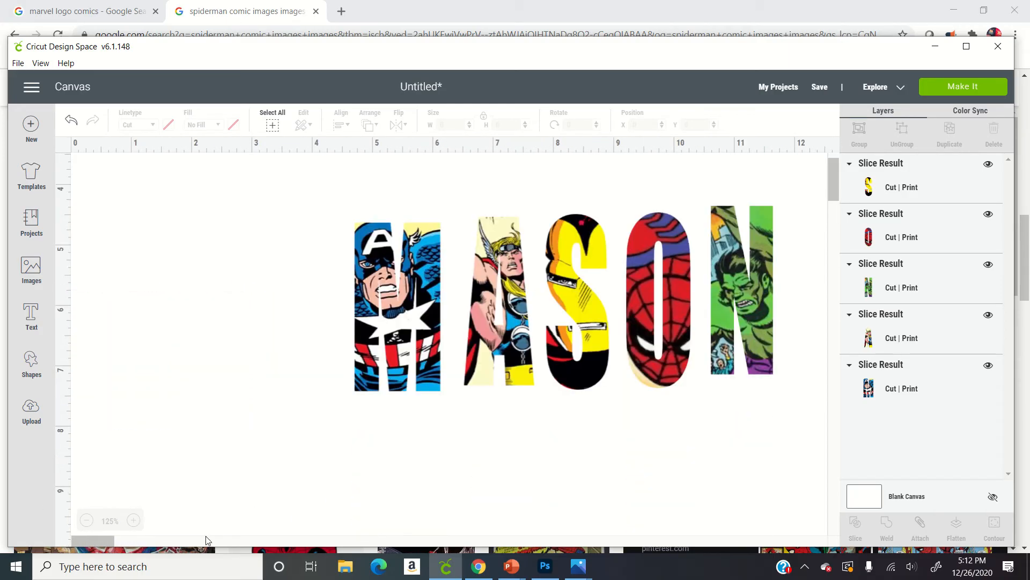
Add a black Impact MASON text layer below the letters and preview it on mats.
click(30, 316)
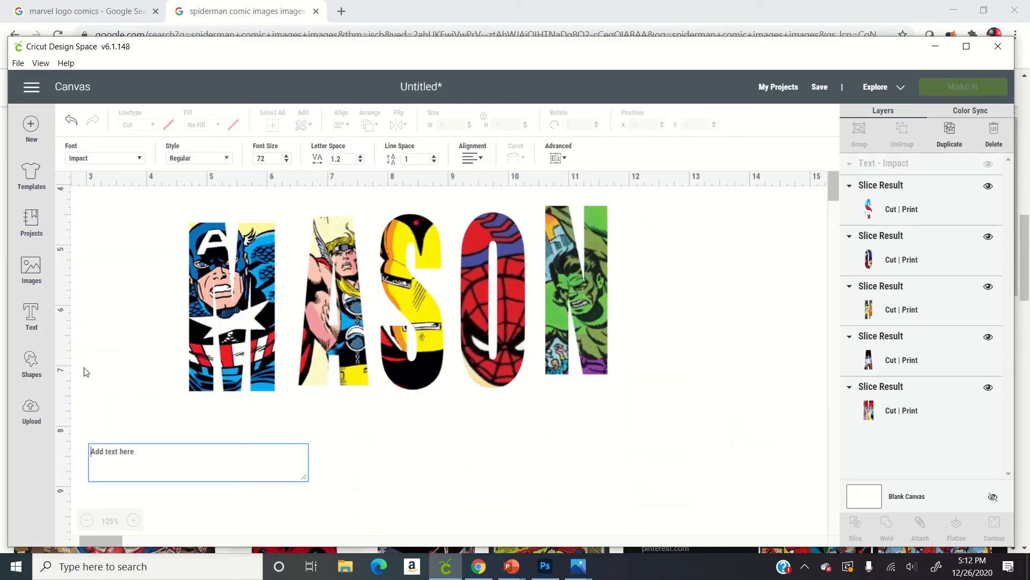
text(MASON)
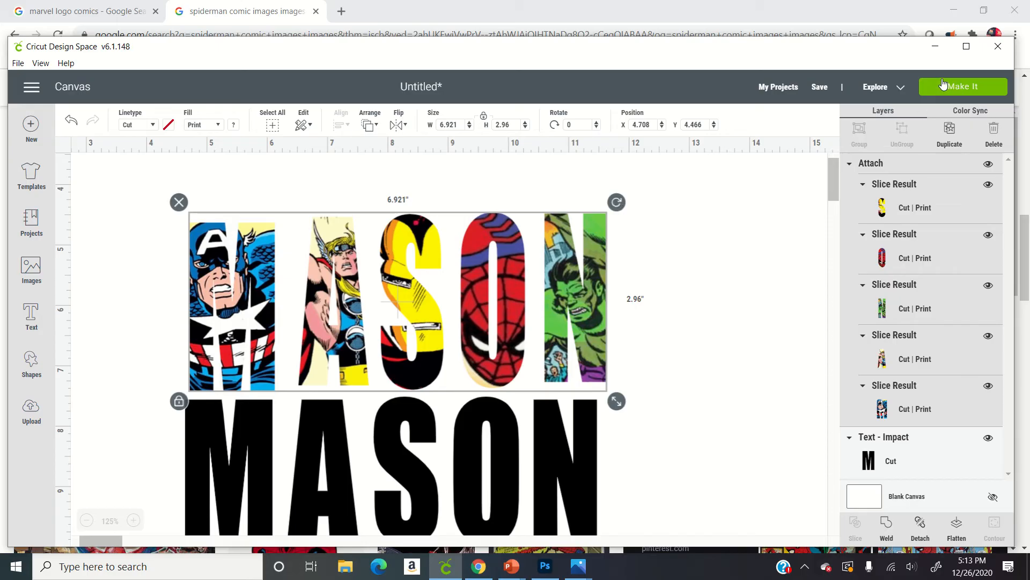
click(963, 85)
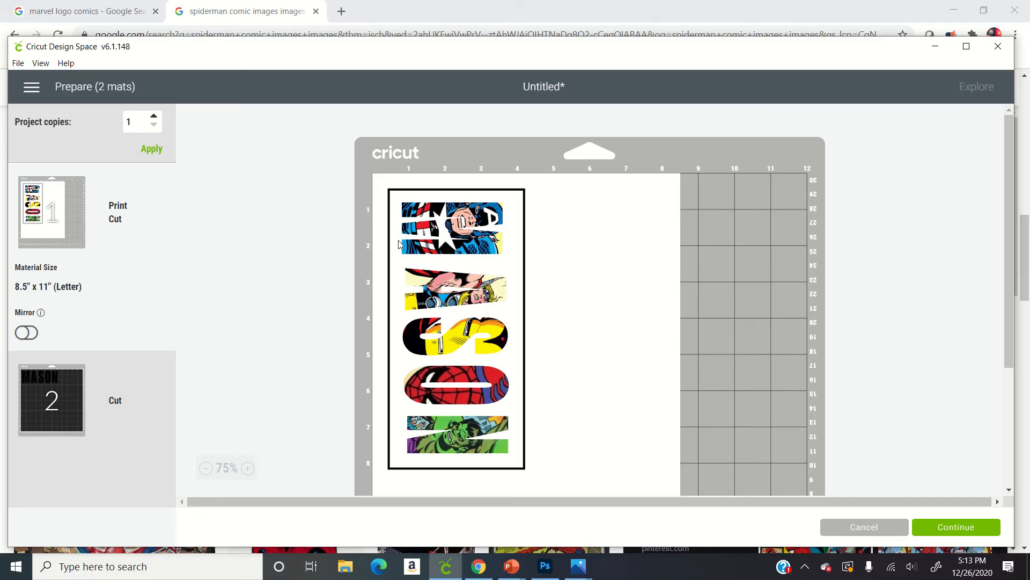
mouse_move(403, 323)
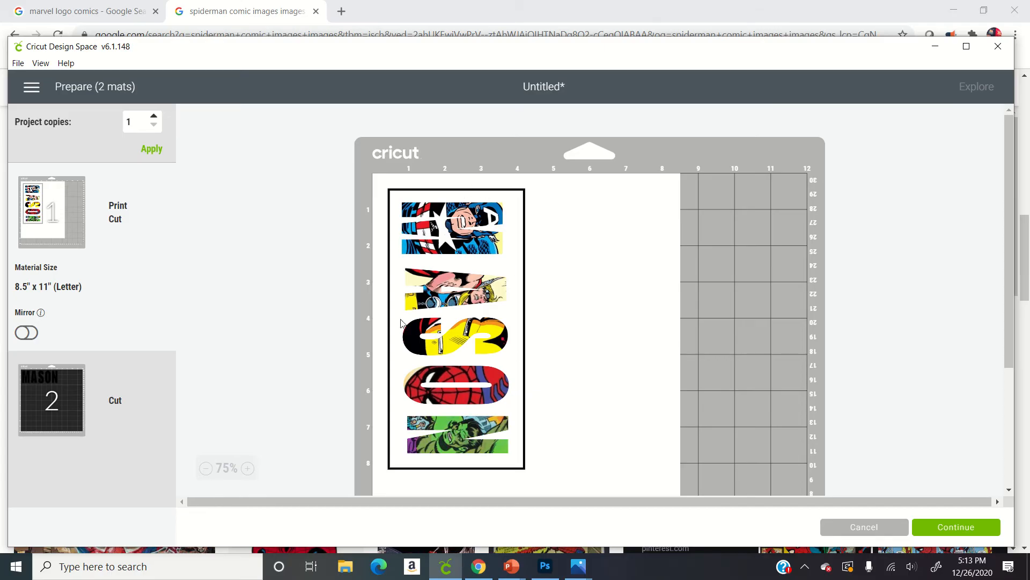
mouse_move(778, 476)
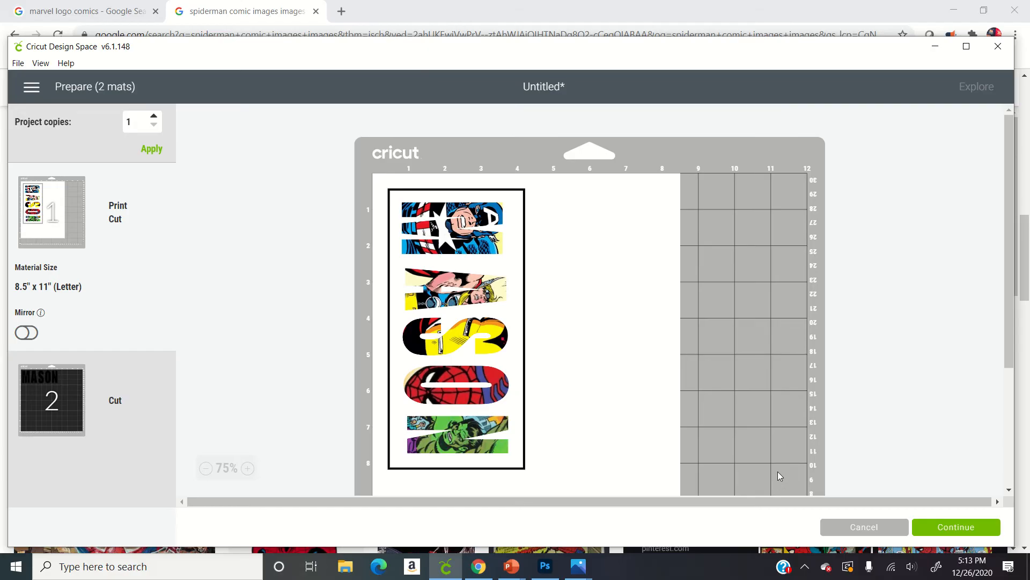
click(864, 527)
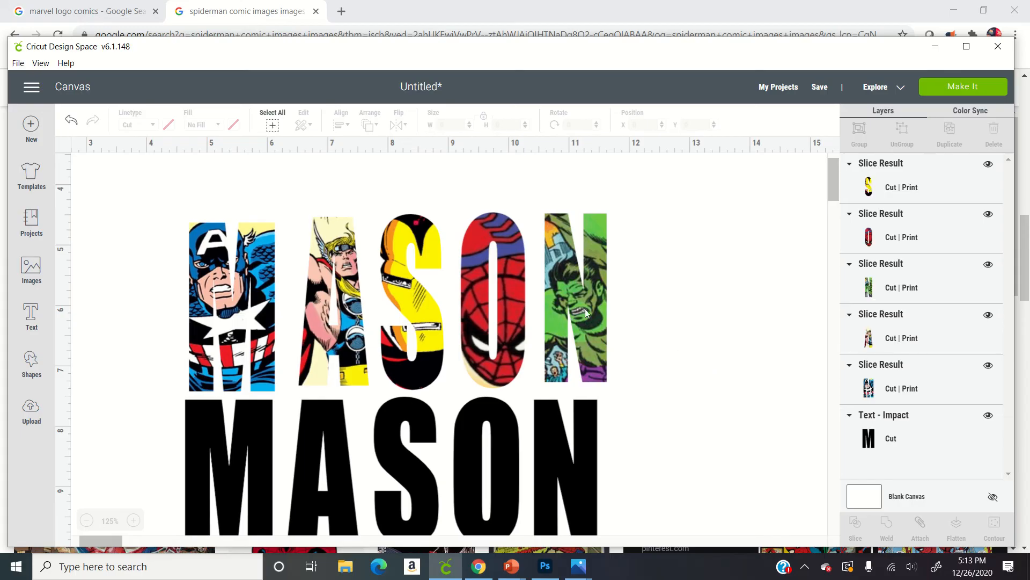
Enlarge the comic letters to about 19.4 by 8.3 inches and check the mat preview.
click(231, 307)
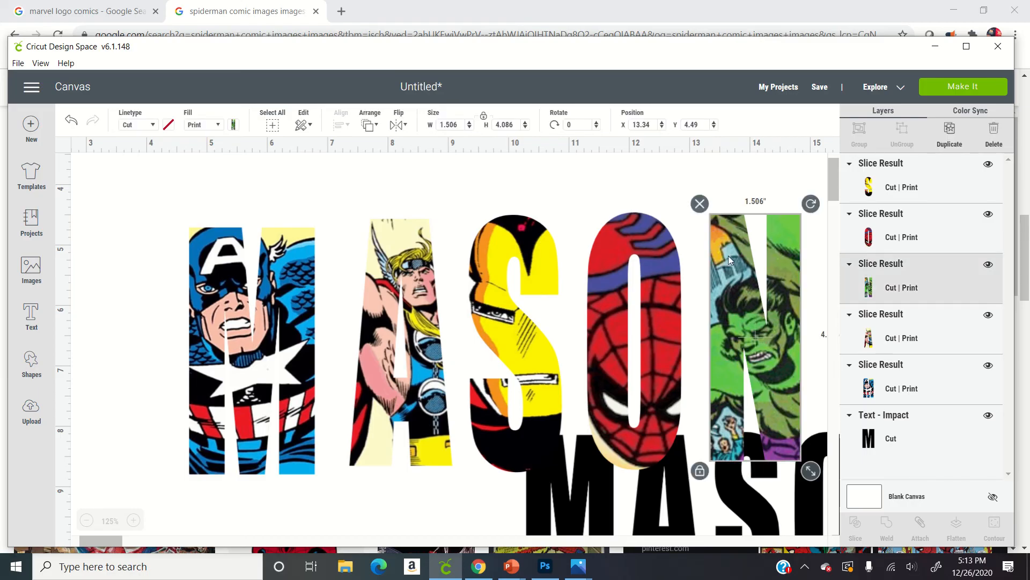
click(962, 86)
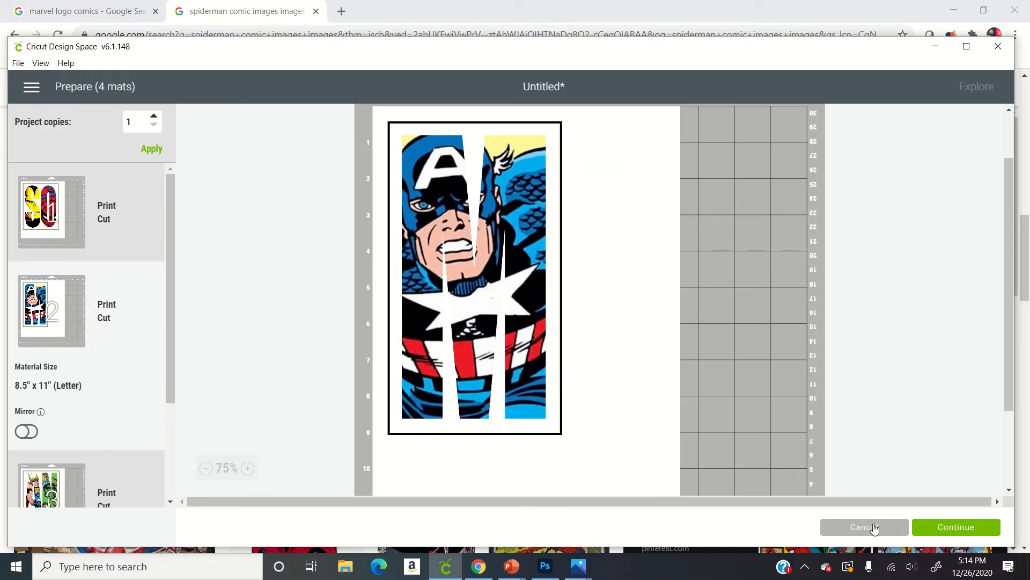
click(863, 527)
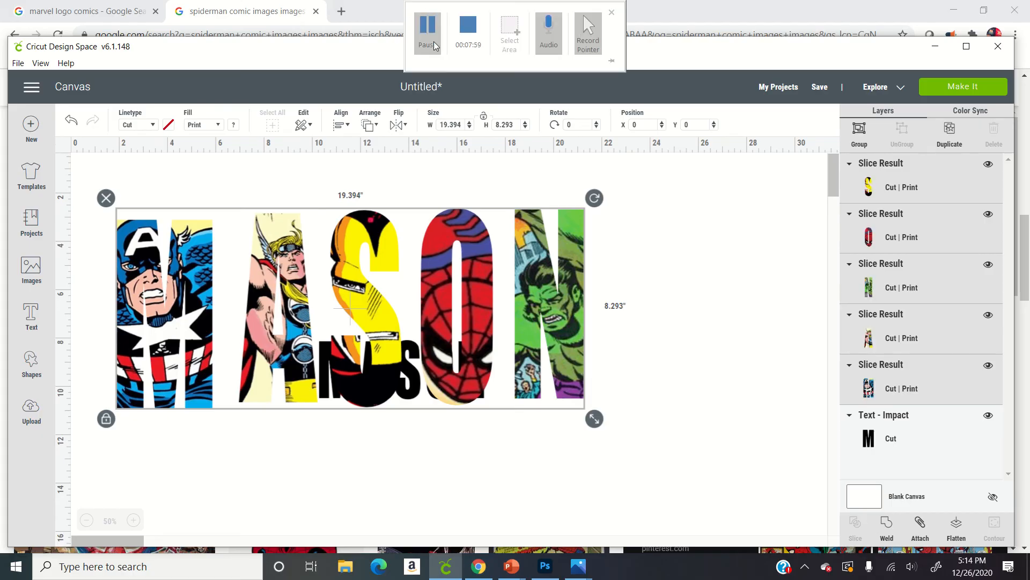